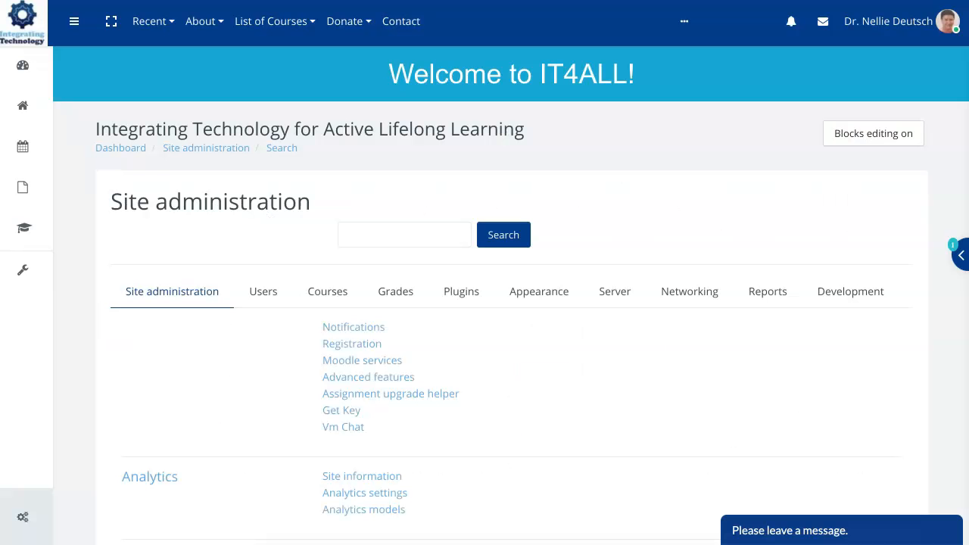
Open the Analytics Site information settings form and scroll to Type of institution.
scroll(down, 3)
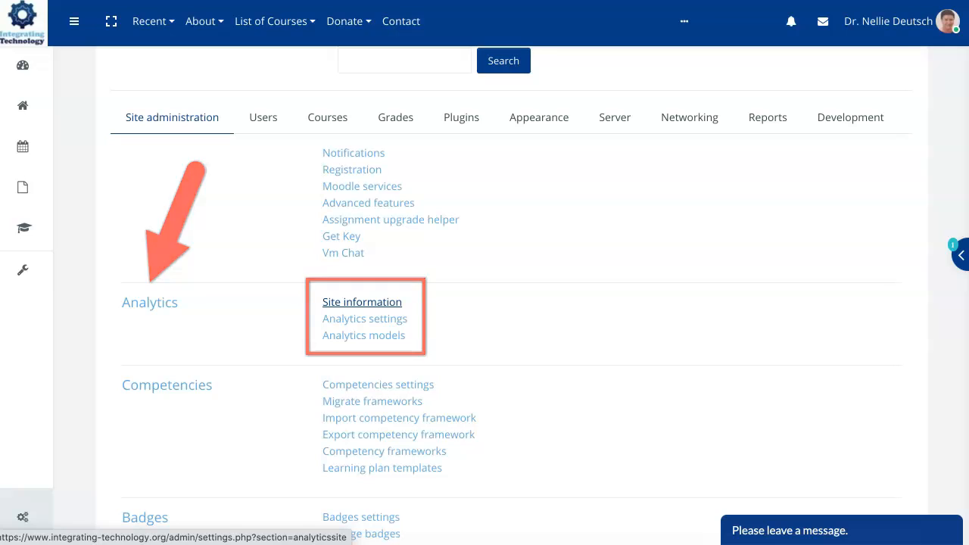
click(361, 301)
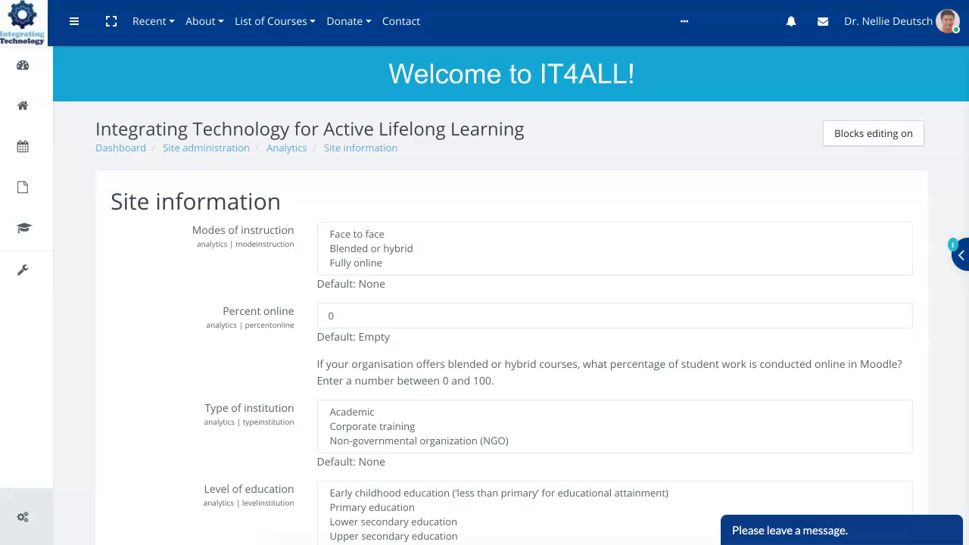
scroll(down, 3)
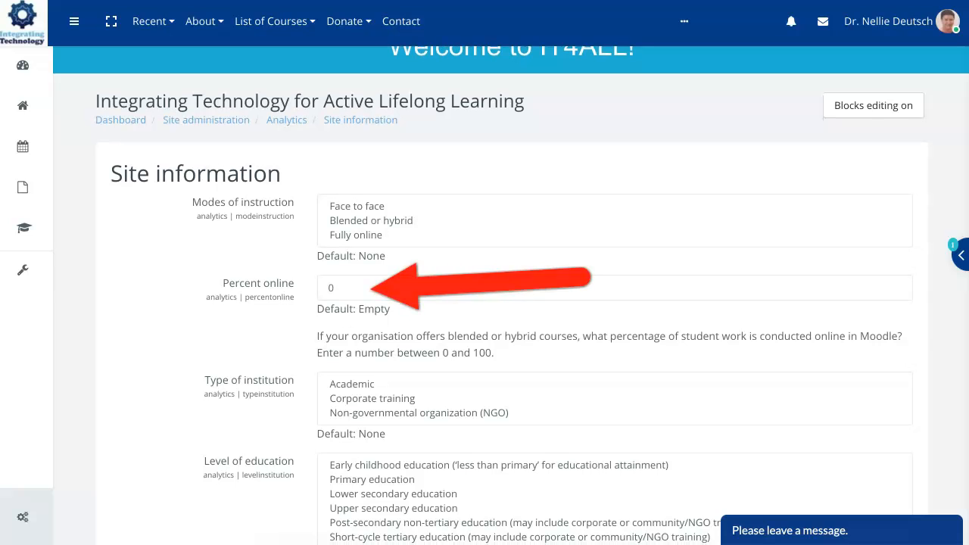
scroll(down, 3)
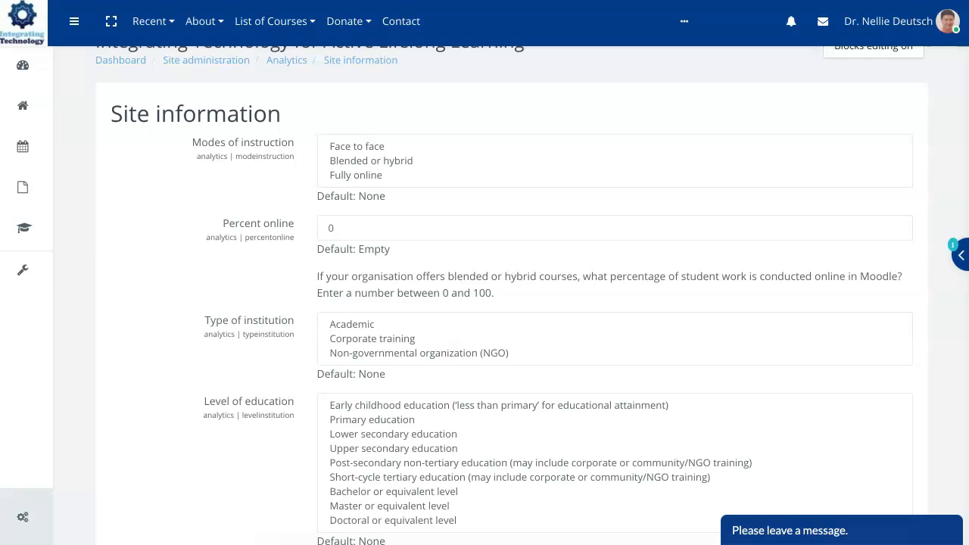
Set Type of institution to Non-governmental organization (NGO) without saving.
click(351, 324)
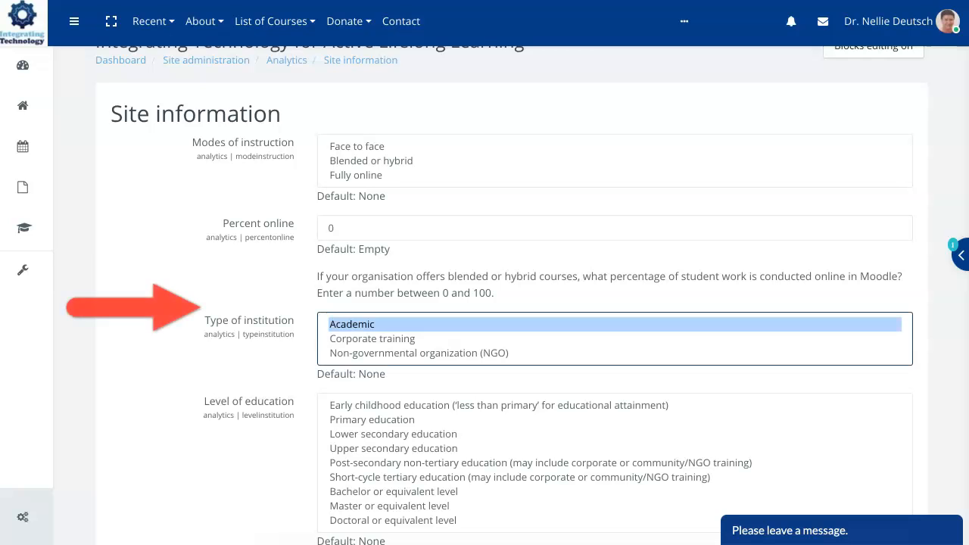
scroll(down, 3)
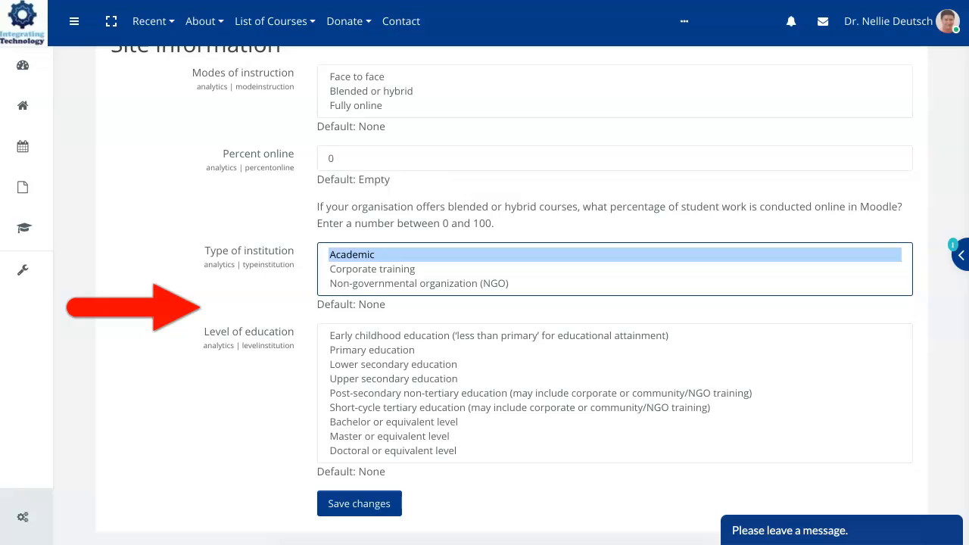
click(418, 283)
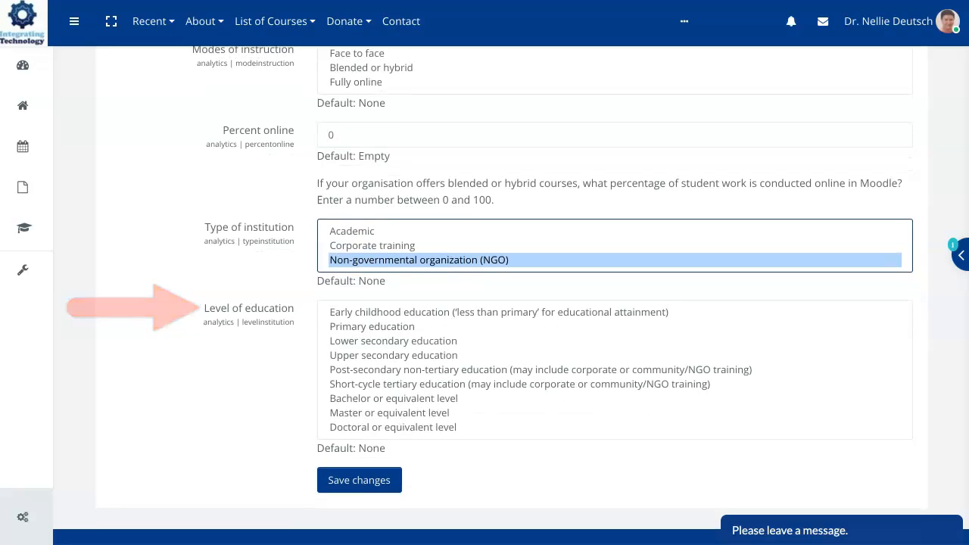
scroll(down, 3)
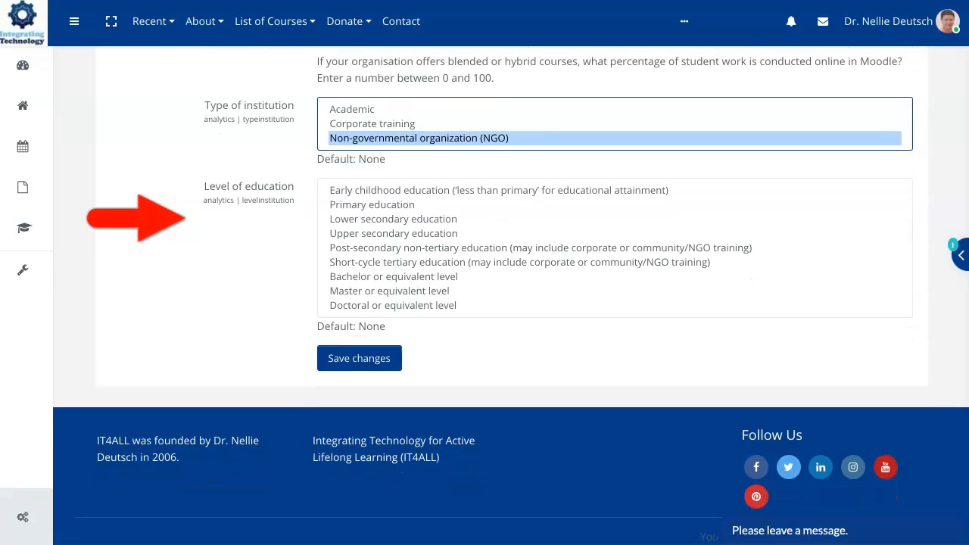
scroll(up, 3)
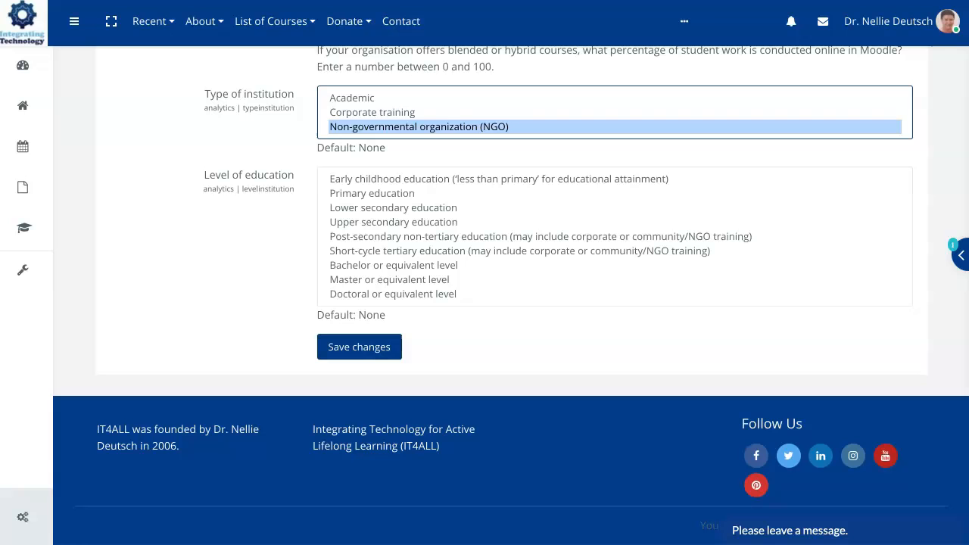
scroll(up, 3)
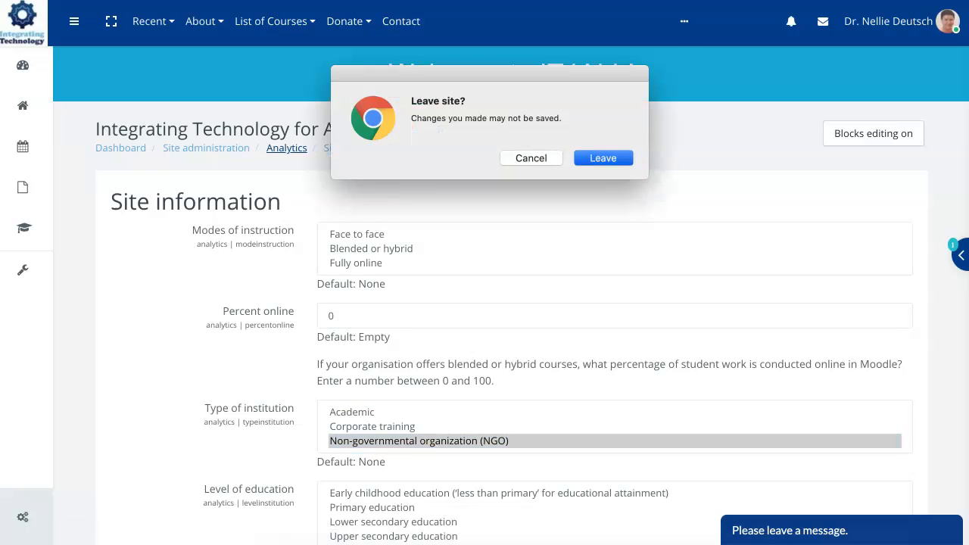
Discard the unsaved NGO change and go back through Analytics to Site administration.
click(603, 157)
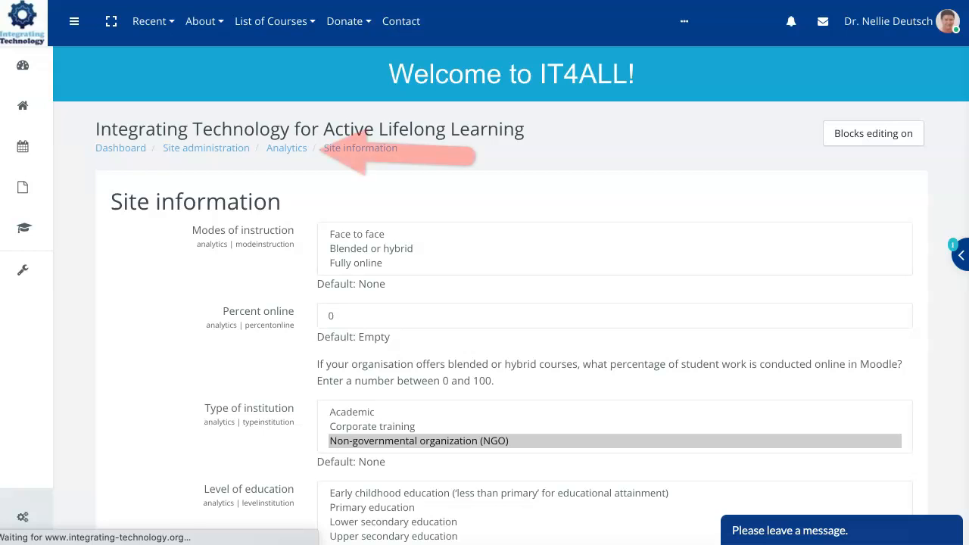
click(286, 148)
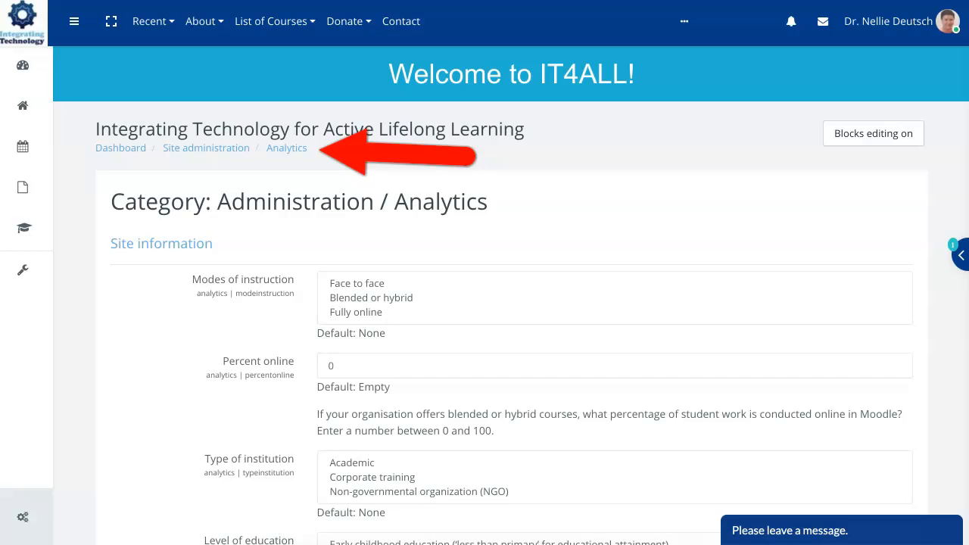
click(286, 148)
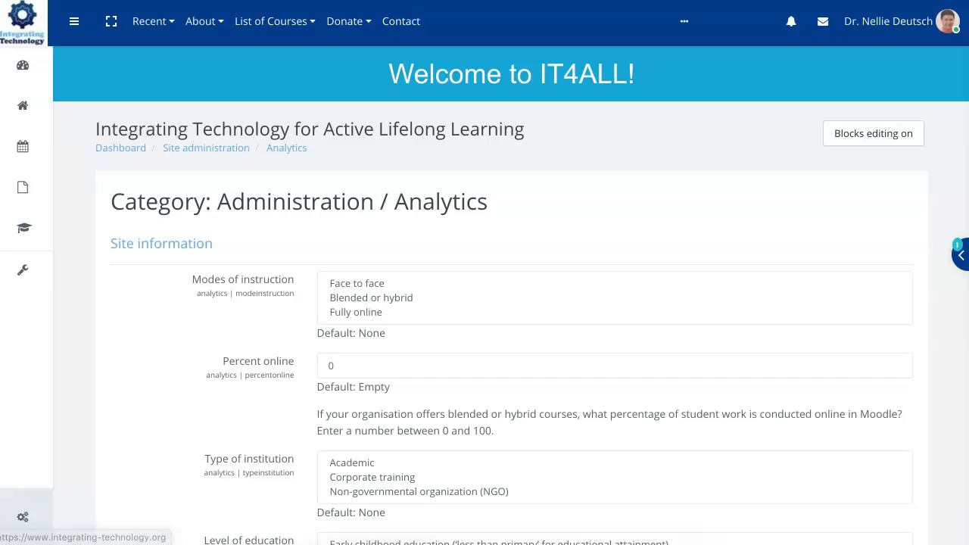
click(206, 148)
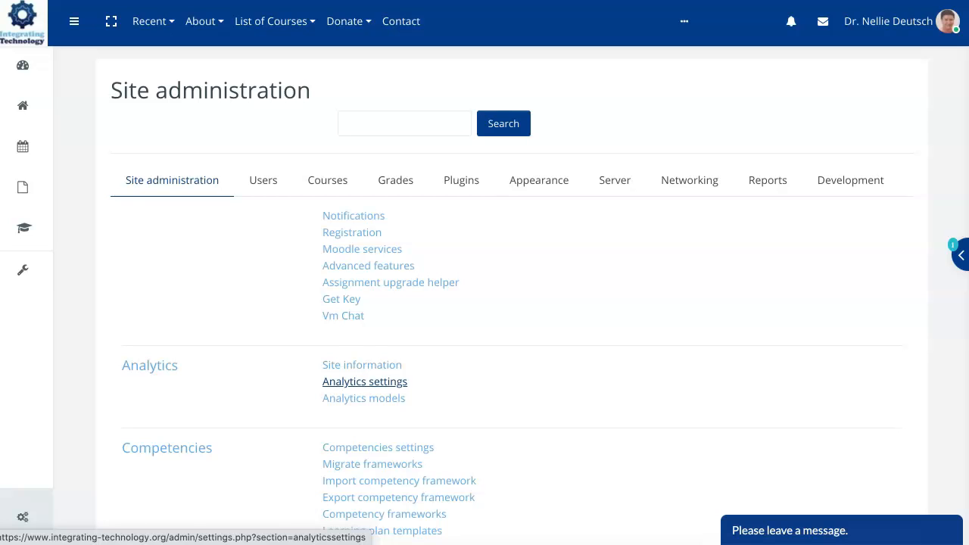
Review Analytics settings unchanged: PHP predictions processor, Standard log store, default intervals, 20-minute limit.
click(365, 380)
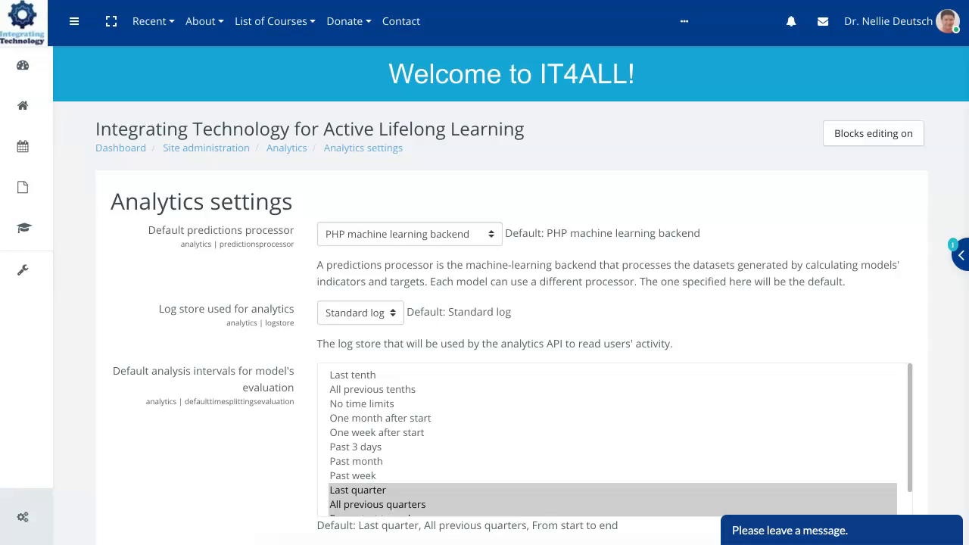
click(408, 233)
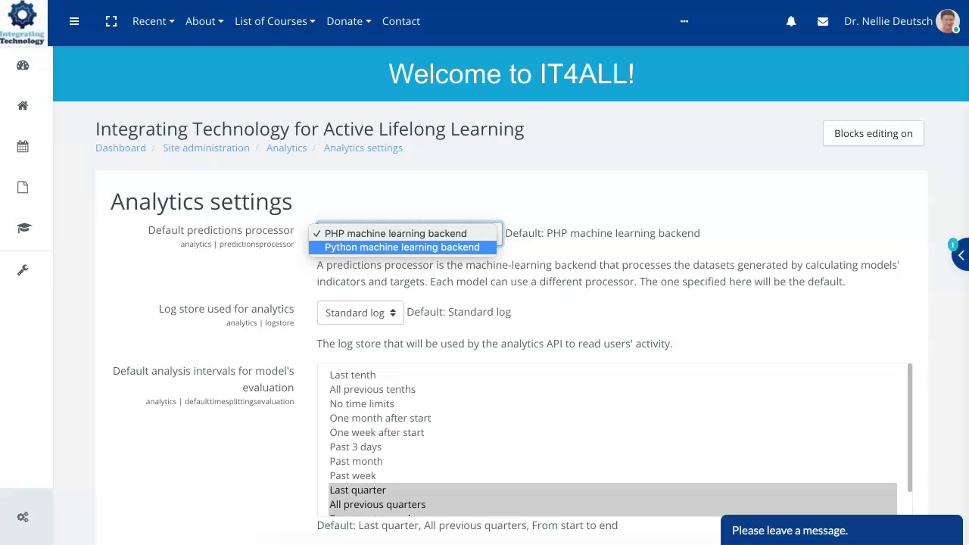
mouse_move(402, 233)
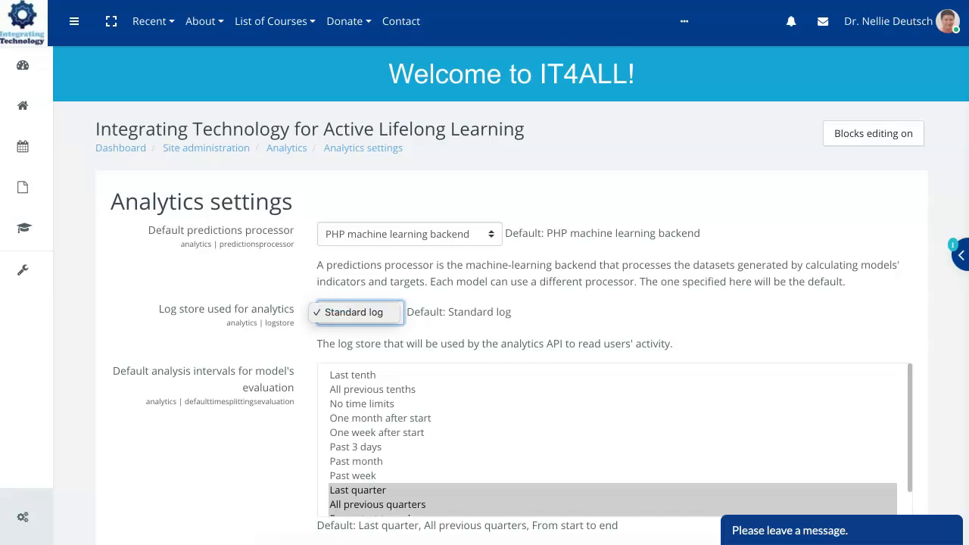
scroll(down, 3)
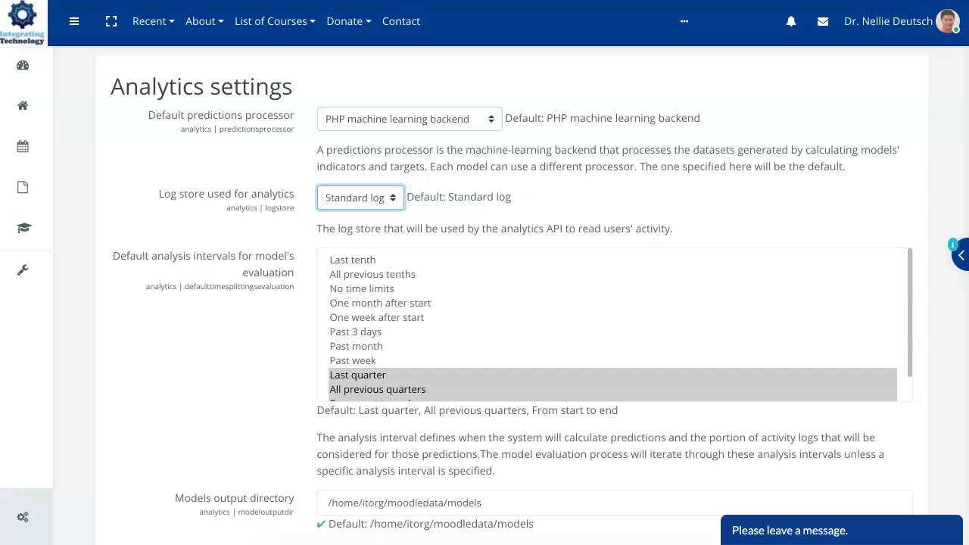
scroll(down, 3)
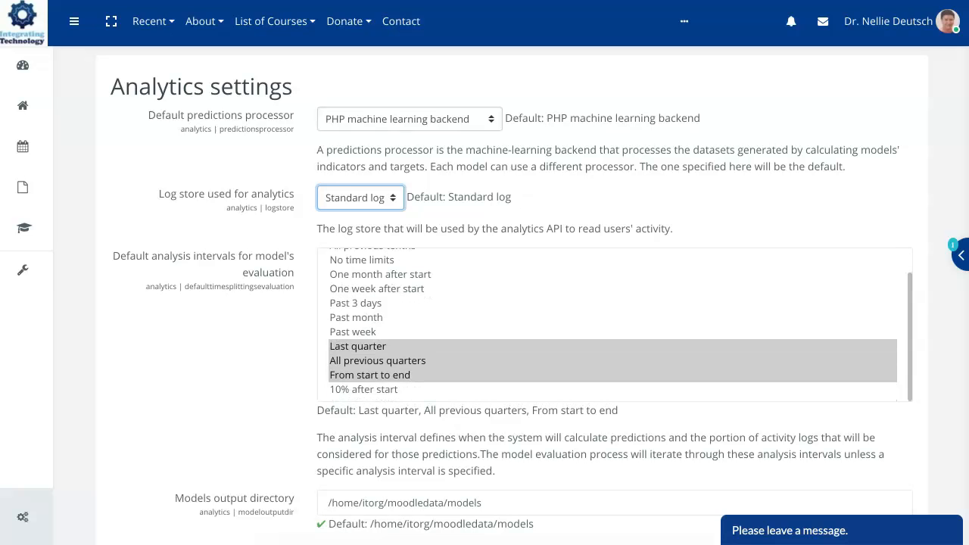
scroll(down, 3)
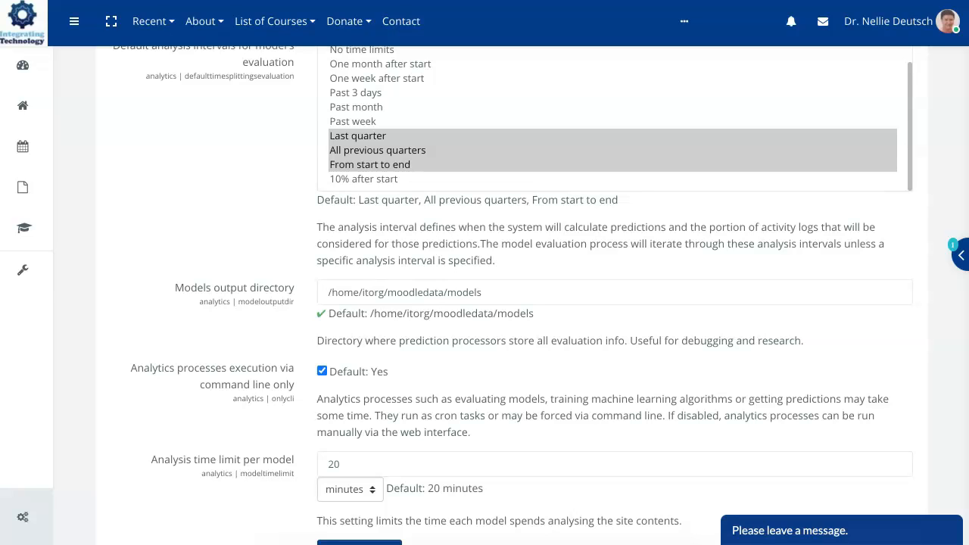
scroll(down, 3)
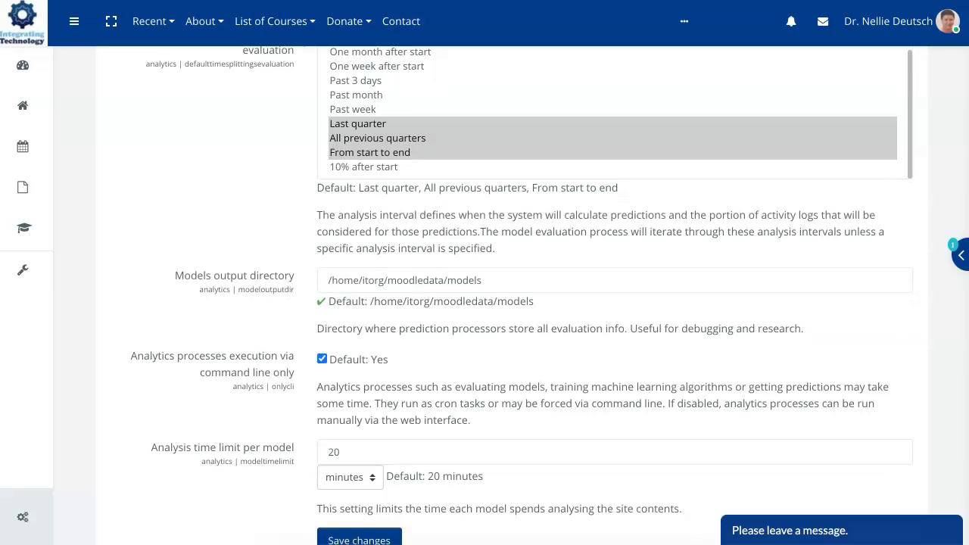
scroll(down, 3)
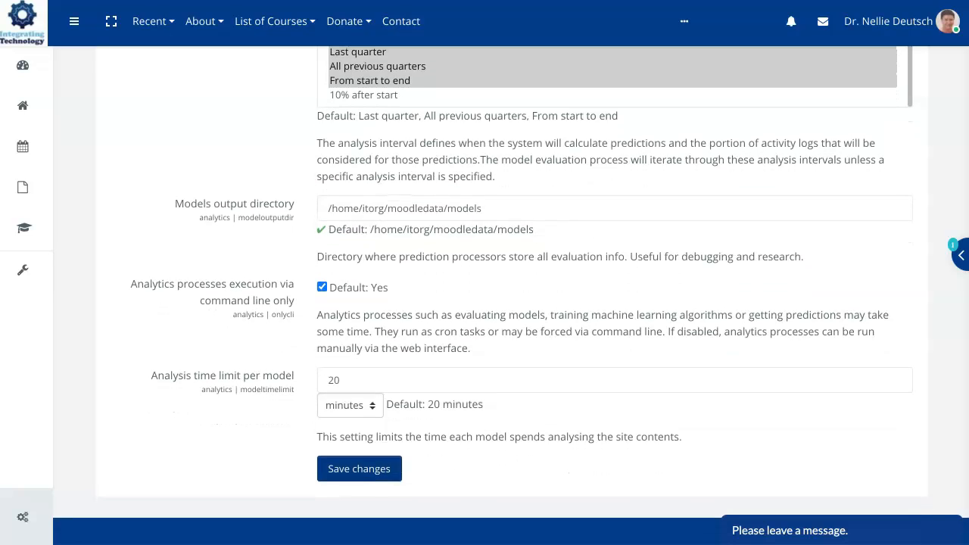
click(348, 405)
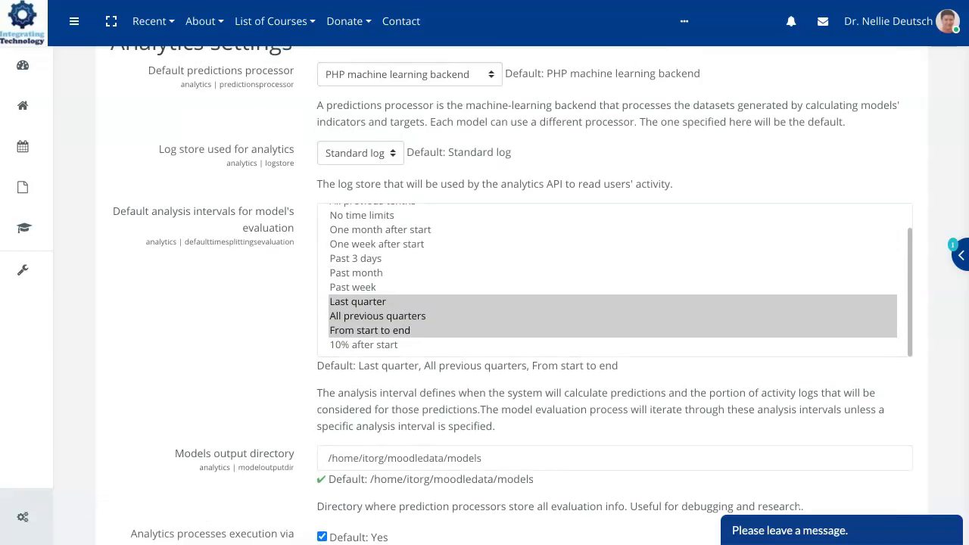
Return via the Analytics breadcrumb to the Site administration overview.
scroll(up, 3)
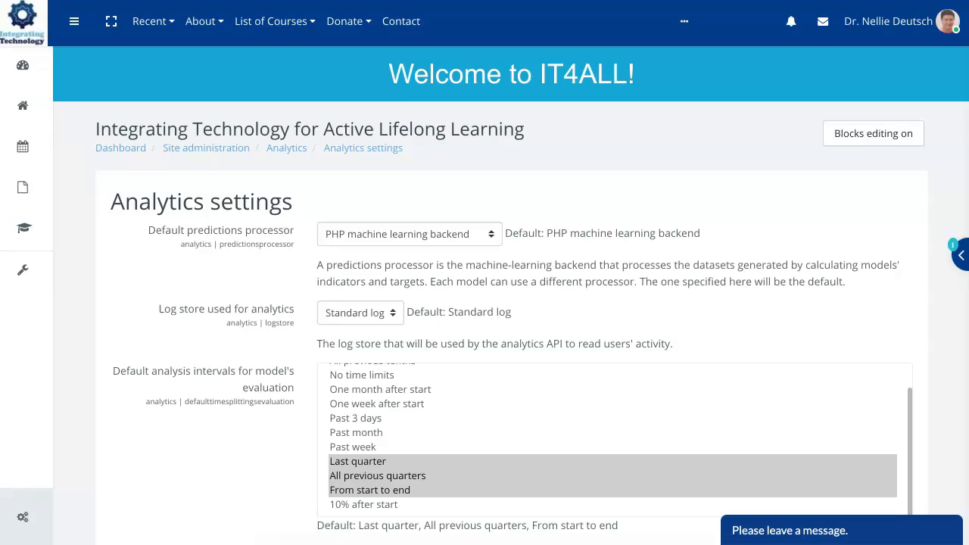
mouse_move(286, 147)
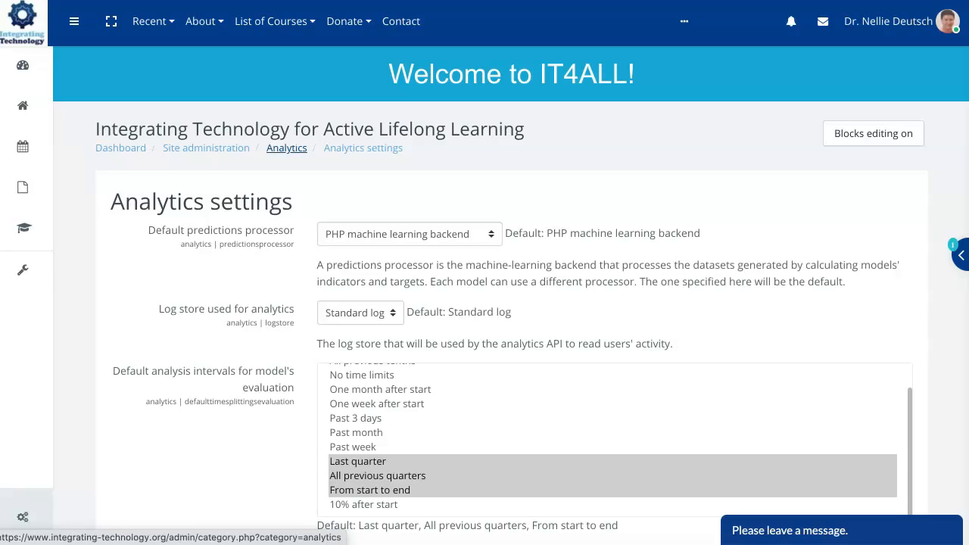
click(286, 148)
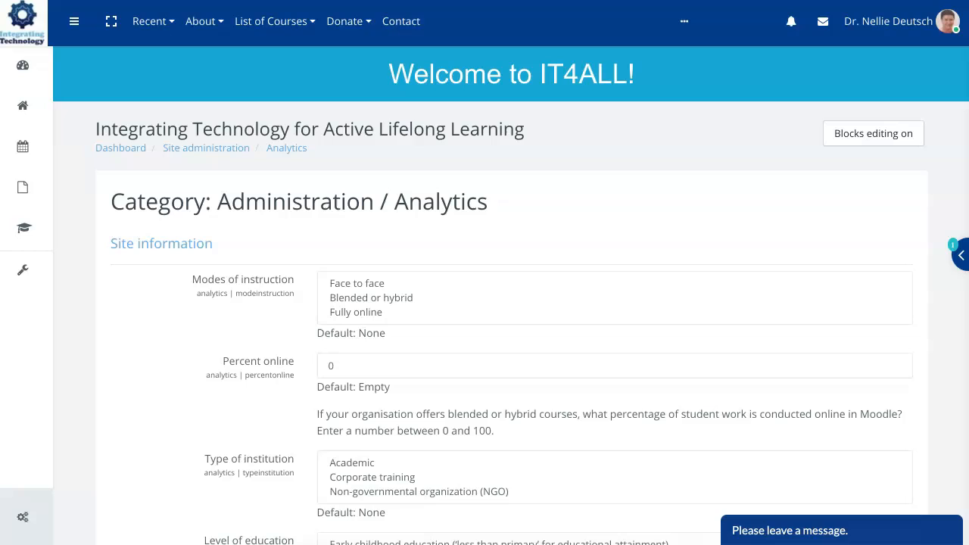
mouse_move(287, 148)
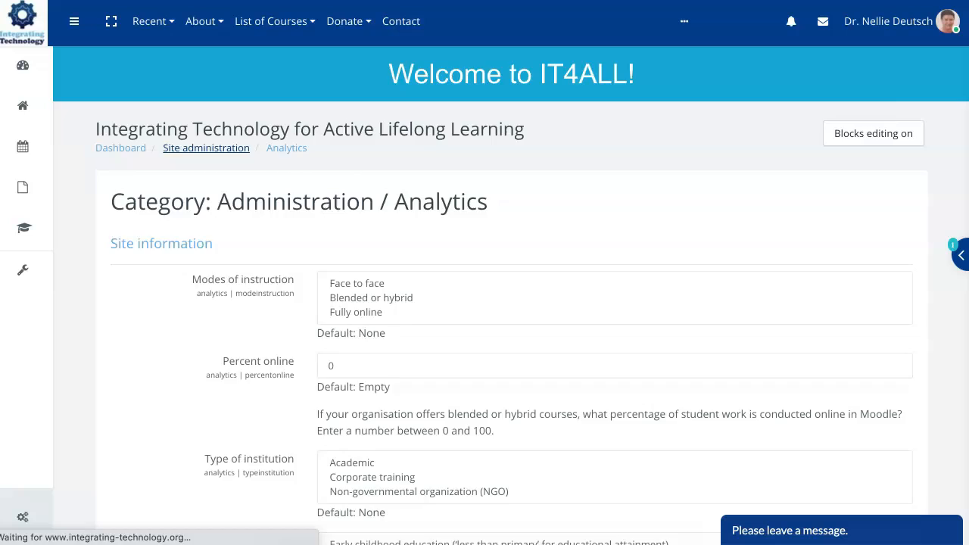
click(206, 147)
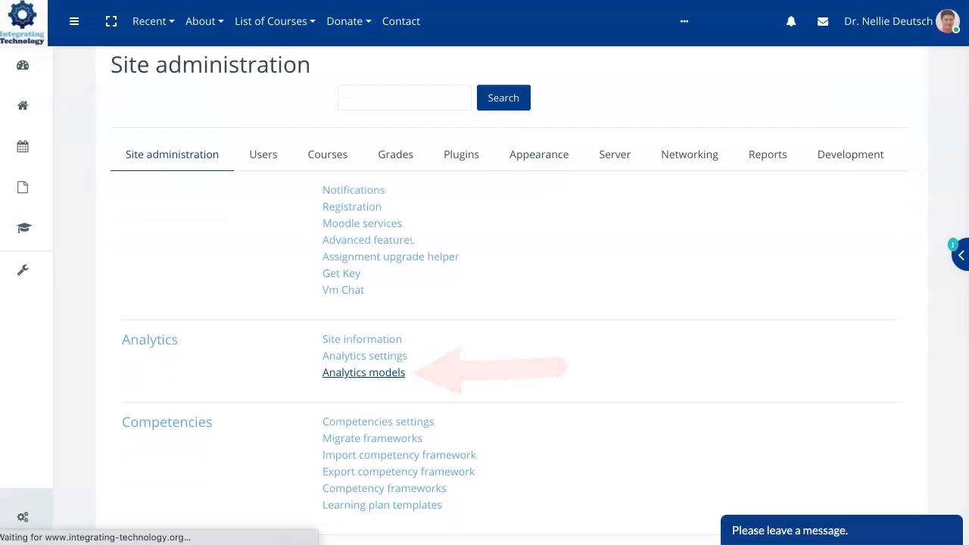
click(363, 371)
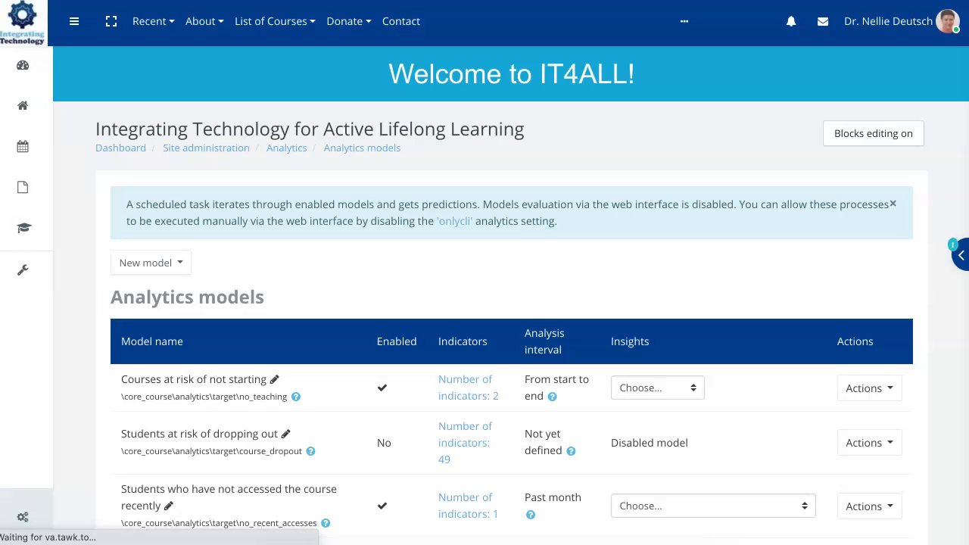
scroll(down, 3)
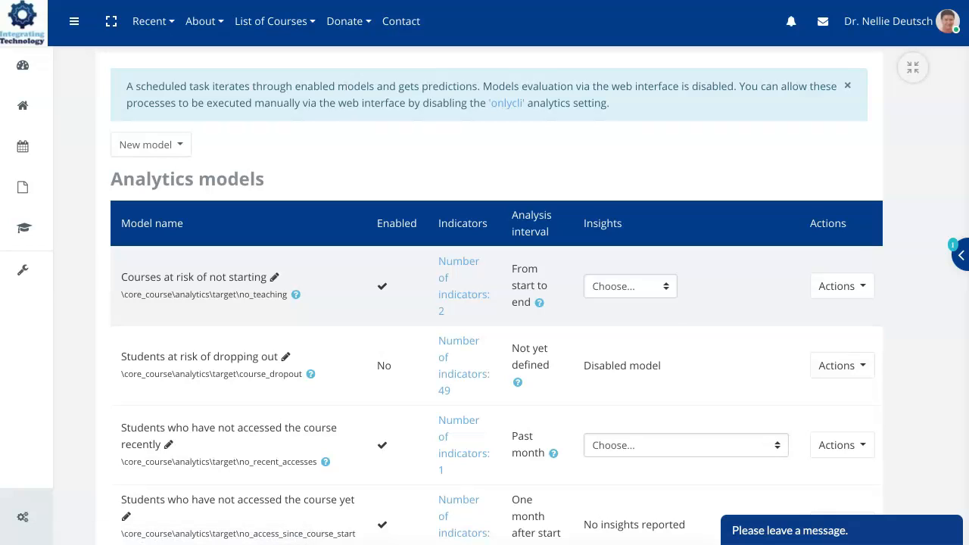
click(629, 286)
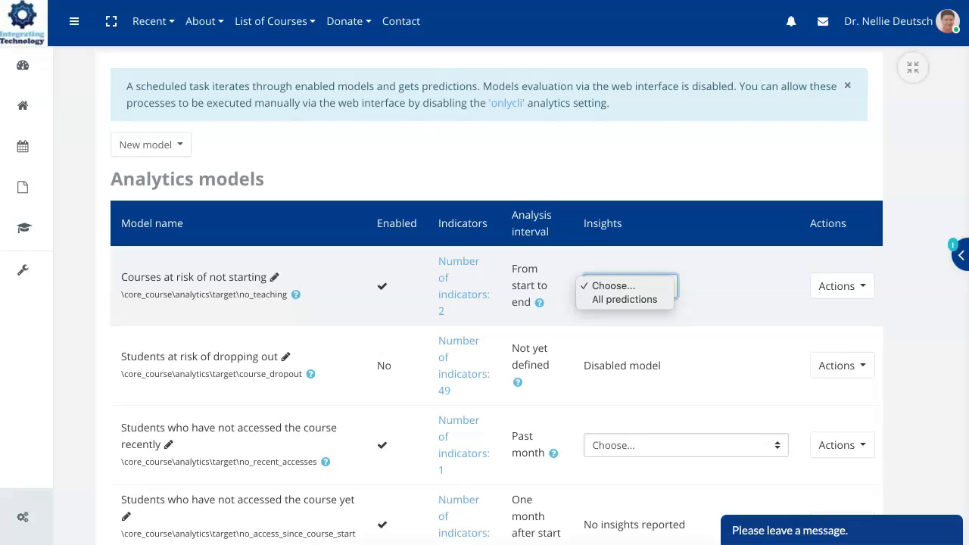
click(840, 285)
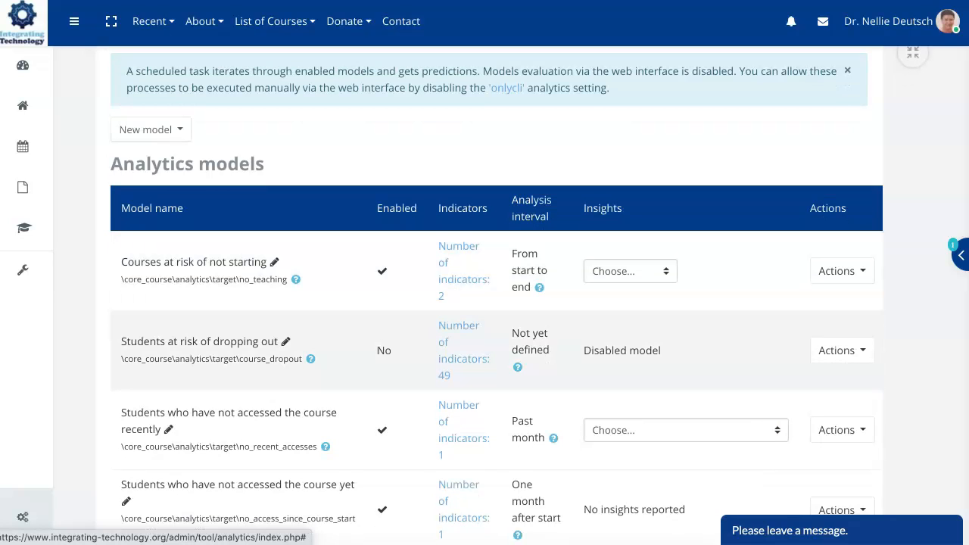
click(847, 71)
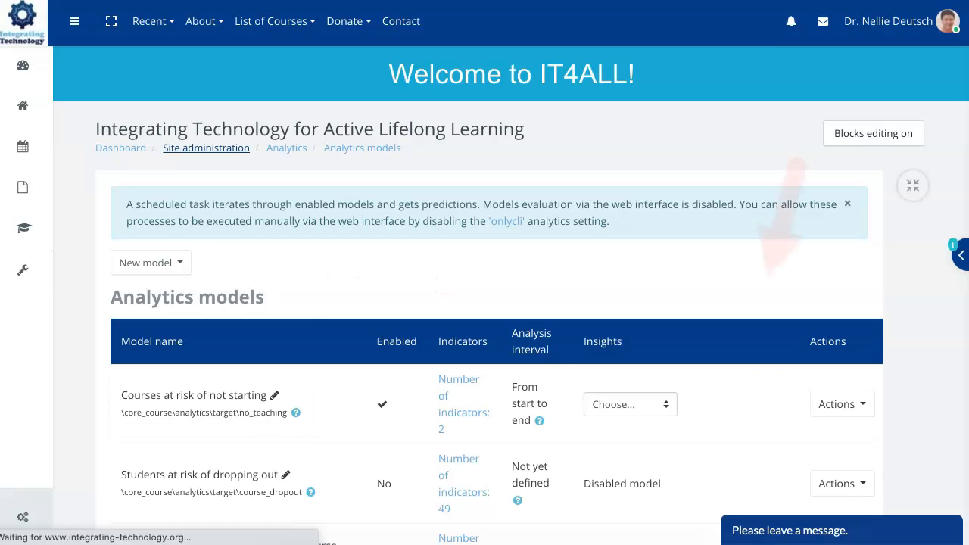
Show the Site administration Reports tab listing Logs, Live logs, Insights and Course size.
click(205, 148)
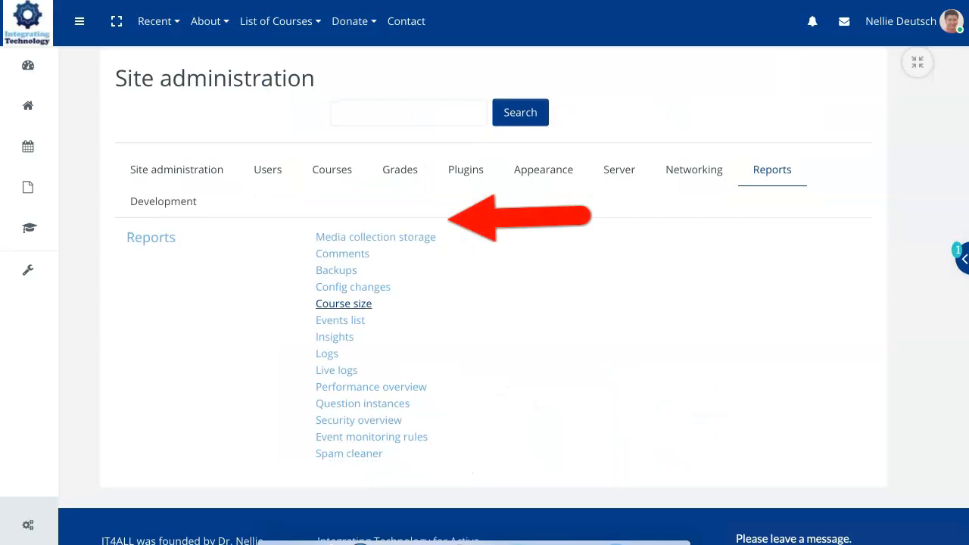
scroll(down, 3)
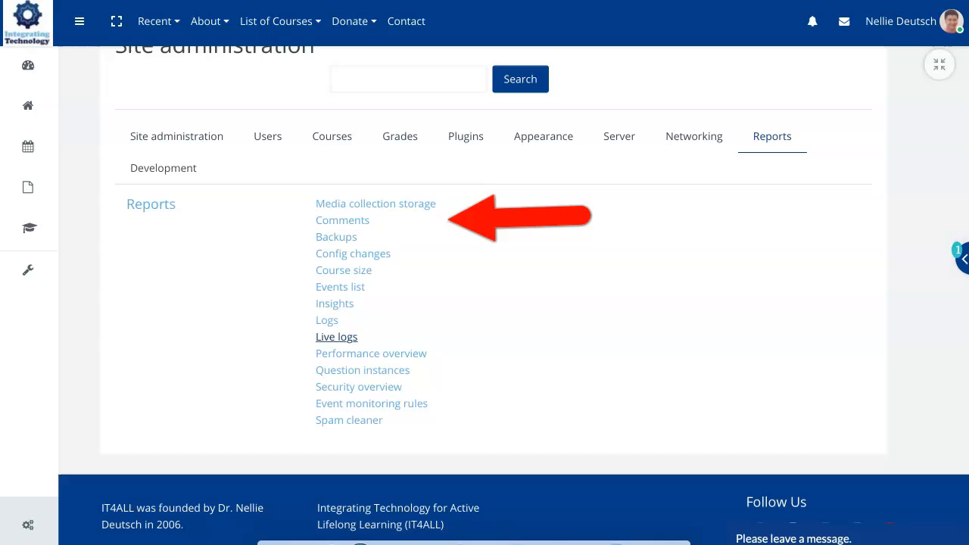
mouse_move(362, 370)
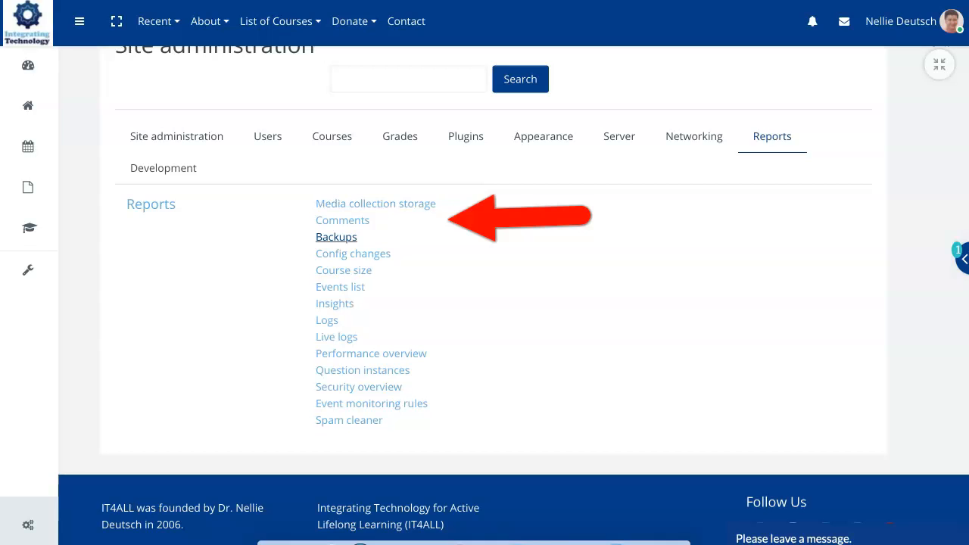
mouse_move(343, 271)
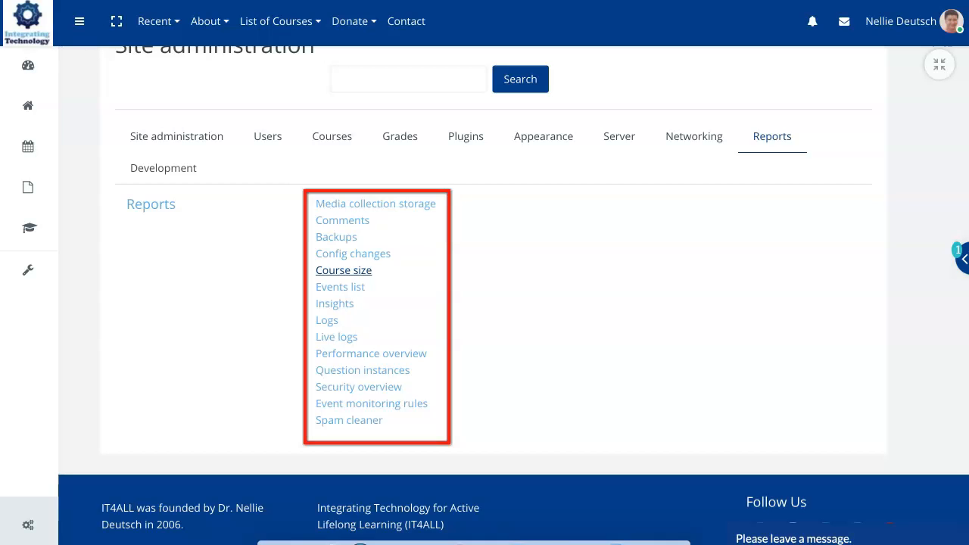
Open the Course size report and view stats for English through Drama.
click(344, 270)
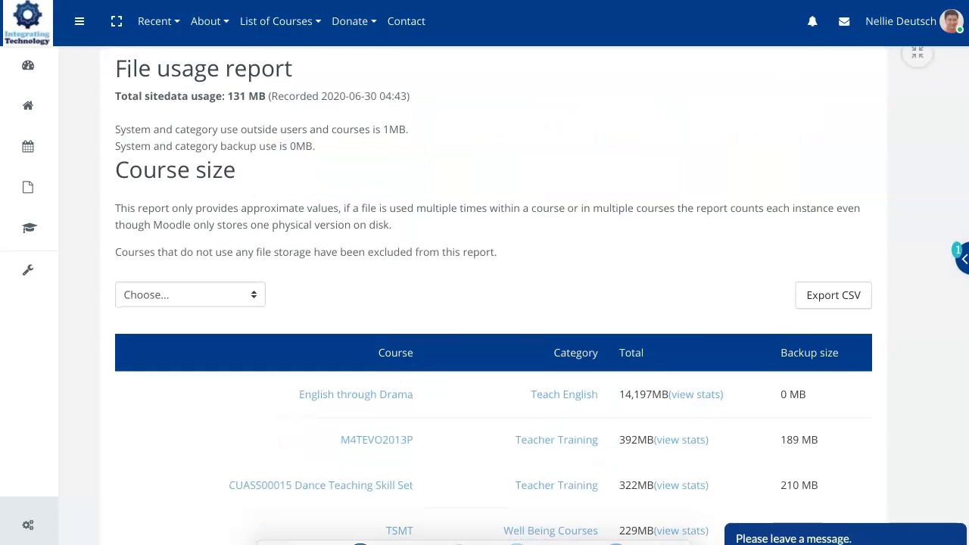
scroll(down, 3)
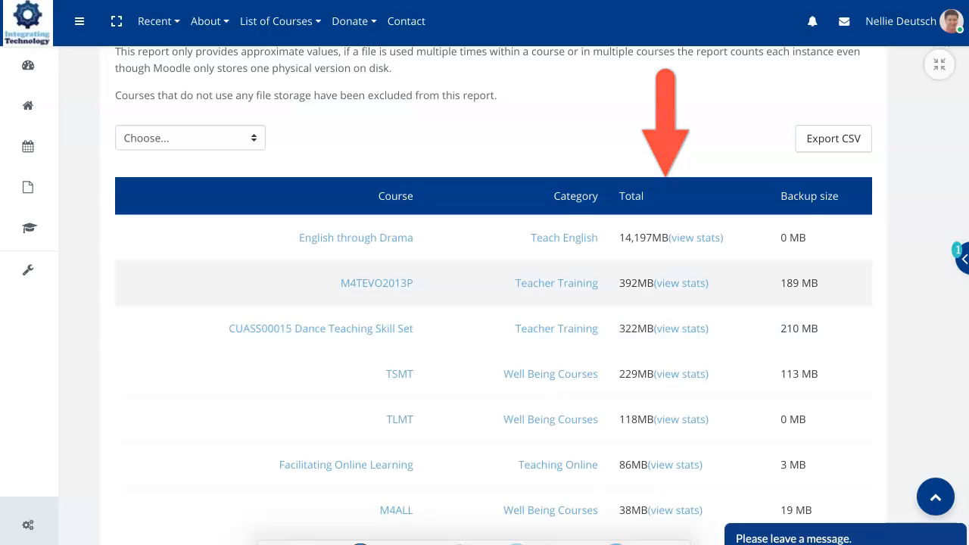
scroll(down, 3)
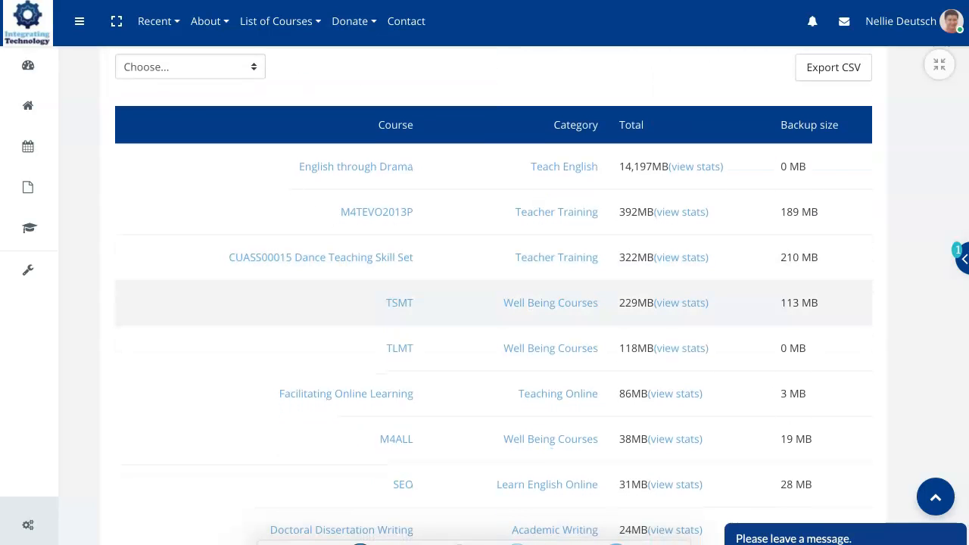
scroll(up, 3)
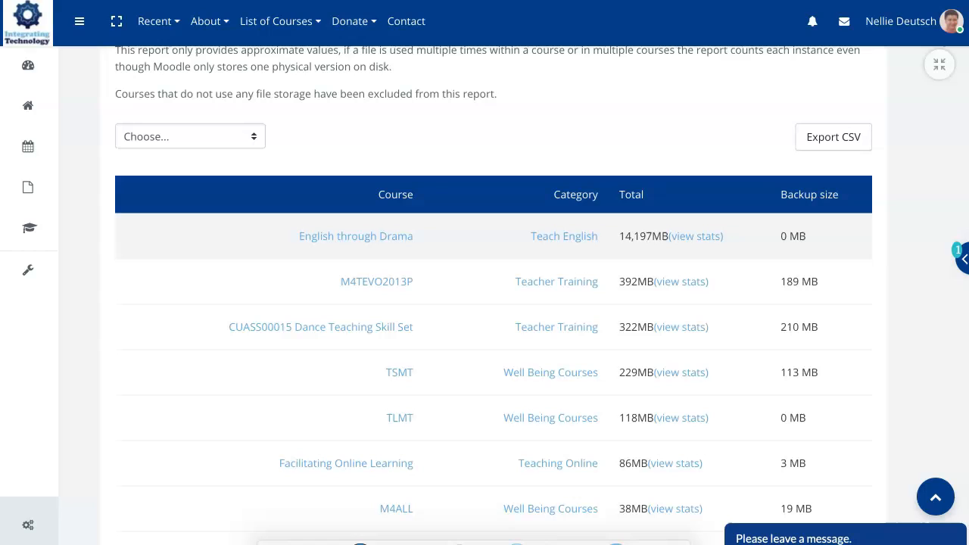
mouse_move(695, 235)
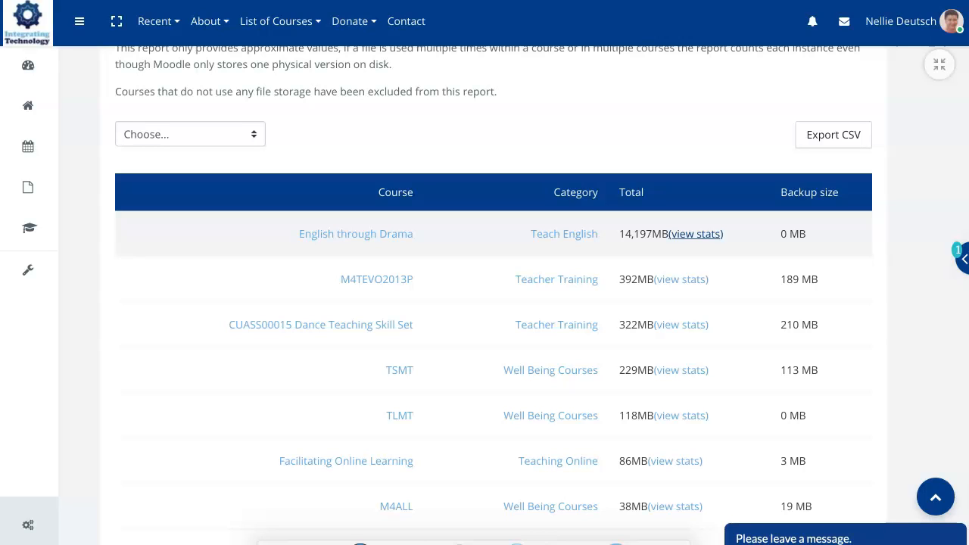
mouse_move(376, 278)
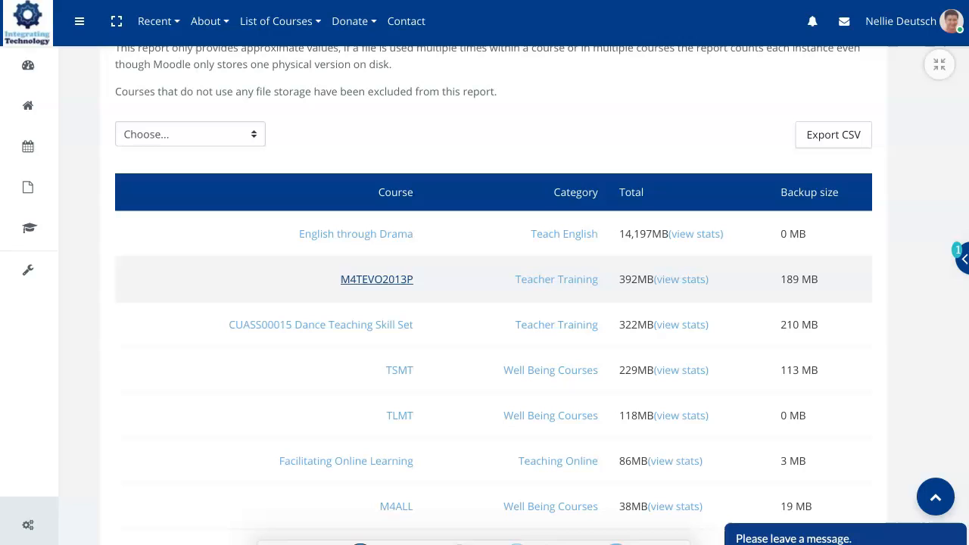
mouse_move(376, 279)
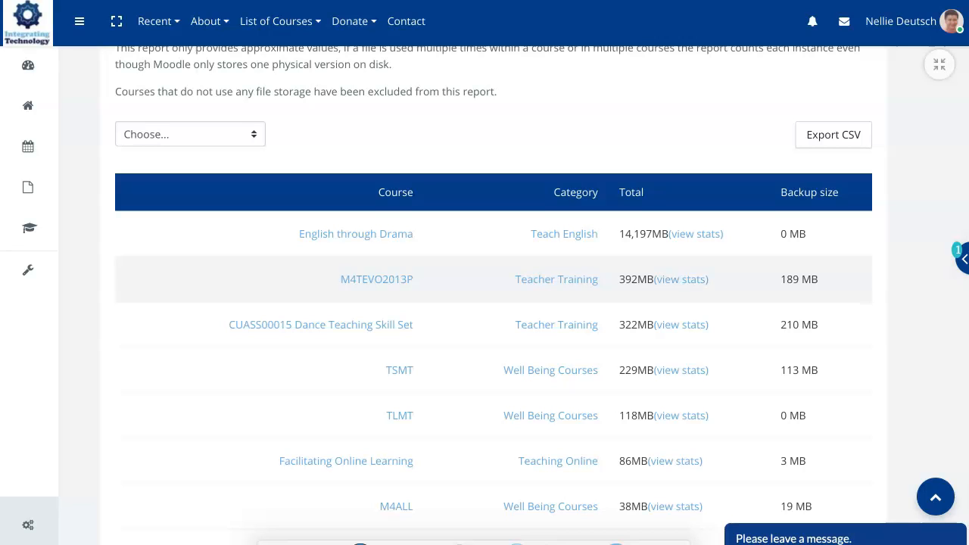
mouse_move(681, 324)
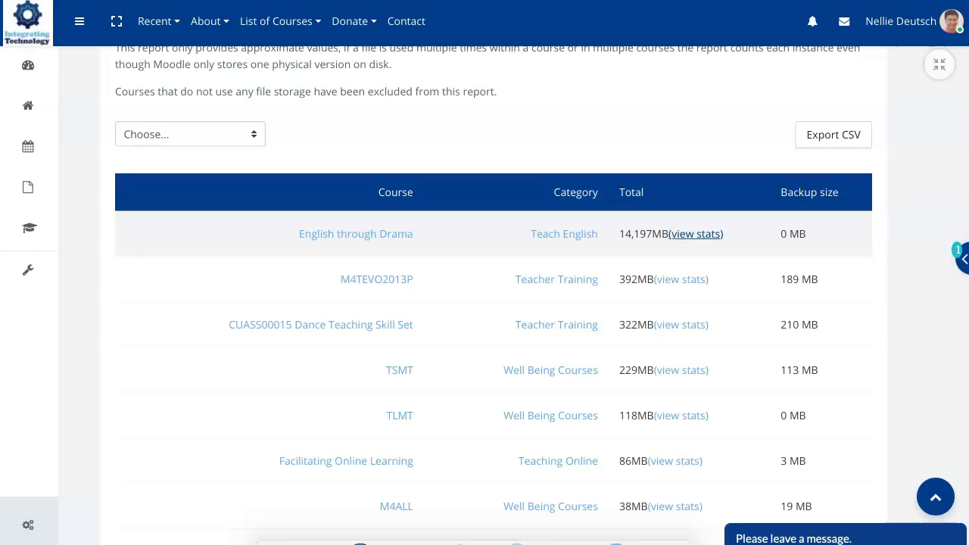
click(694, 233)
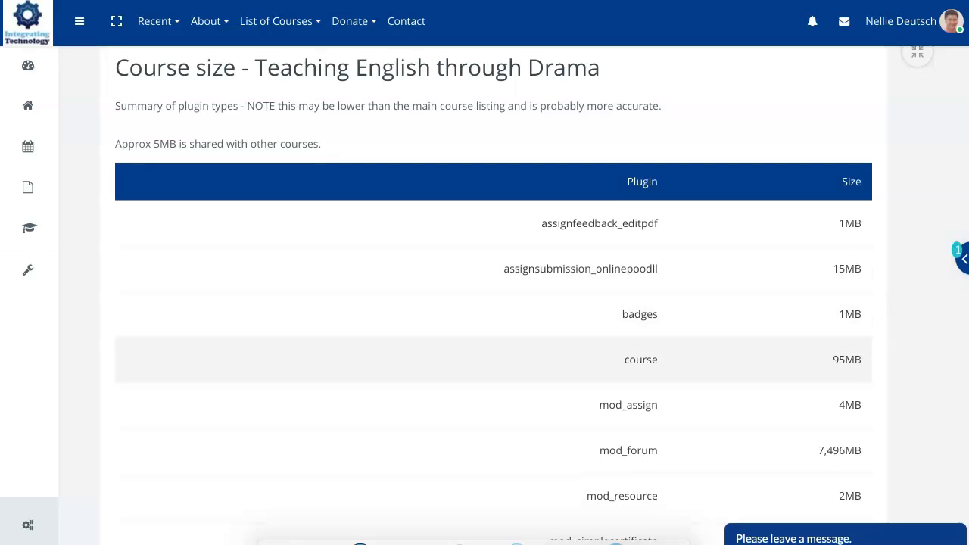
Scroll through the per-plugin storage table for Teaching English through Drama.
scroll(down, 3)
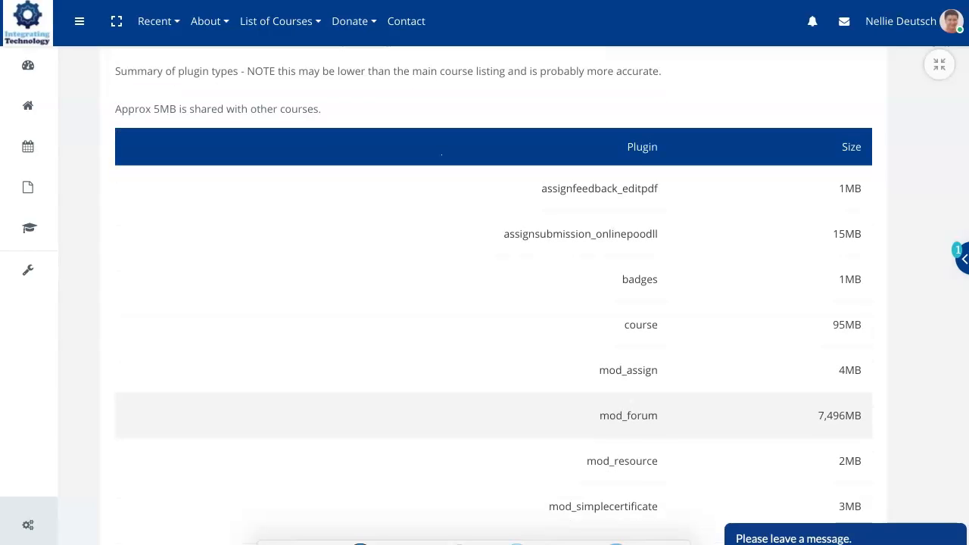
scroll(up, 3)
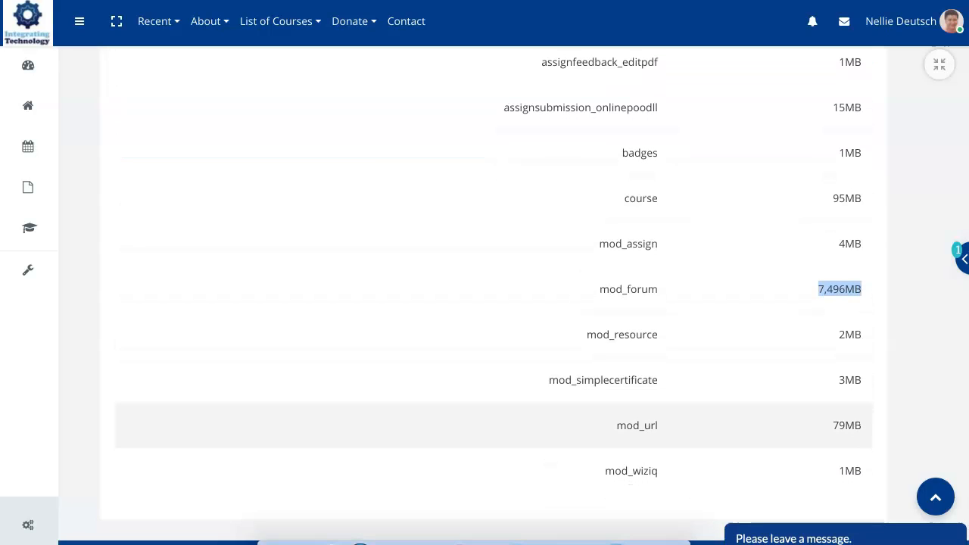
scroll(up, 3)
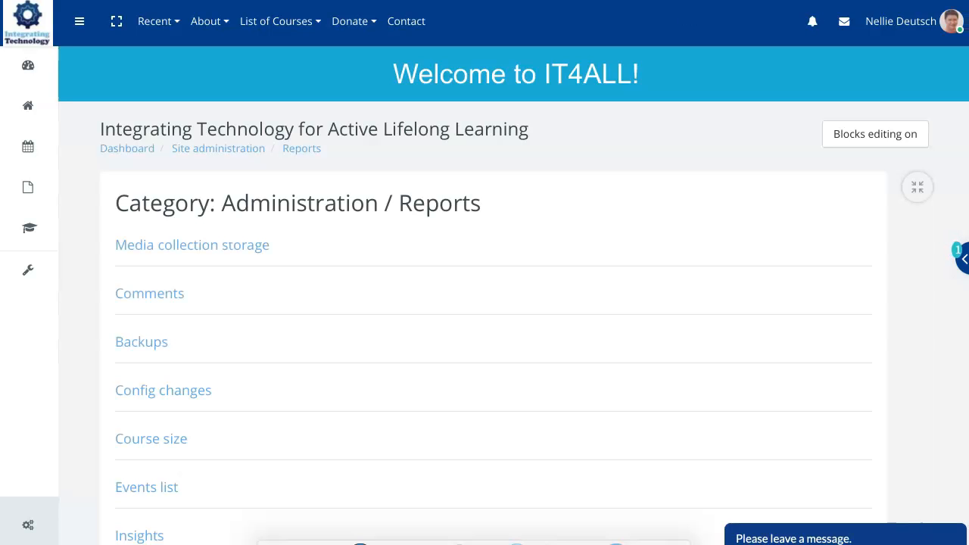
mouse_move(192, 245)
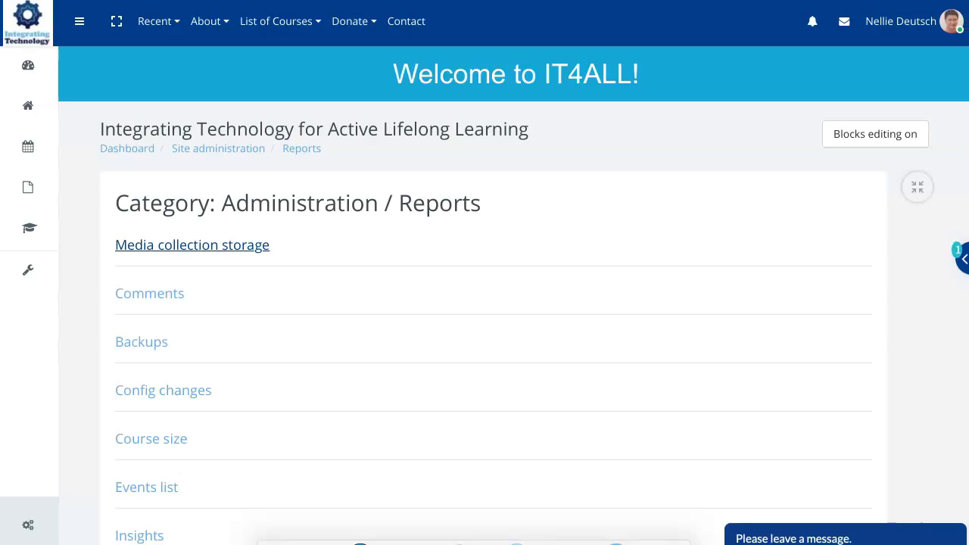
Open the Media collection storage report showing 1 MB total site usage.
click(191, 244)
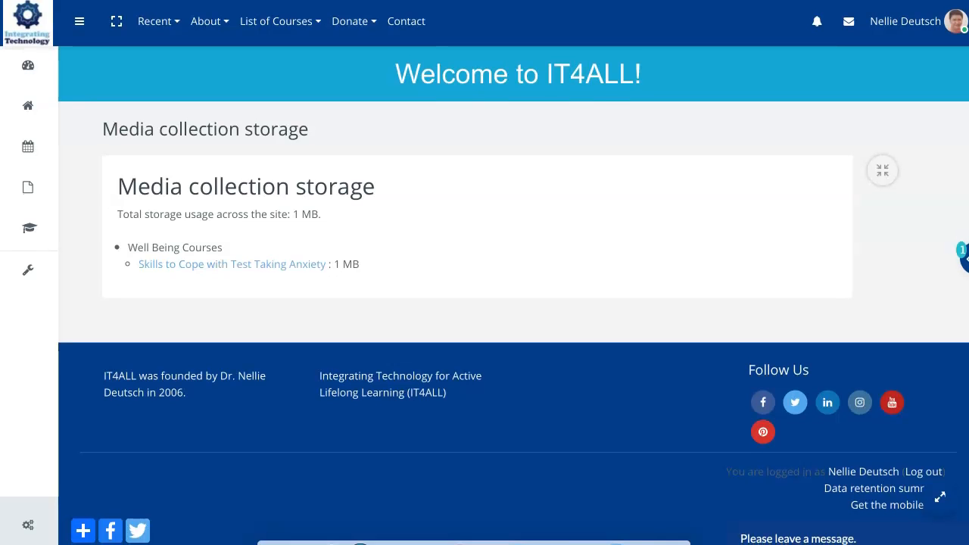
mouse_move(28, 270)
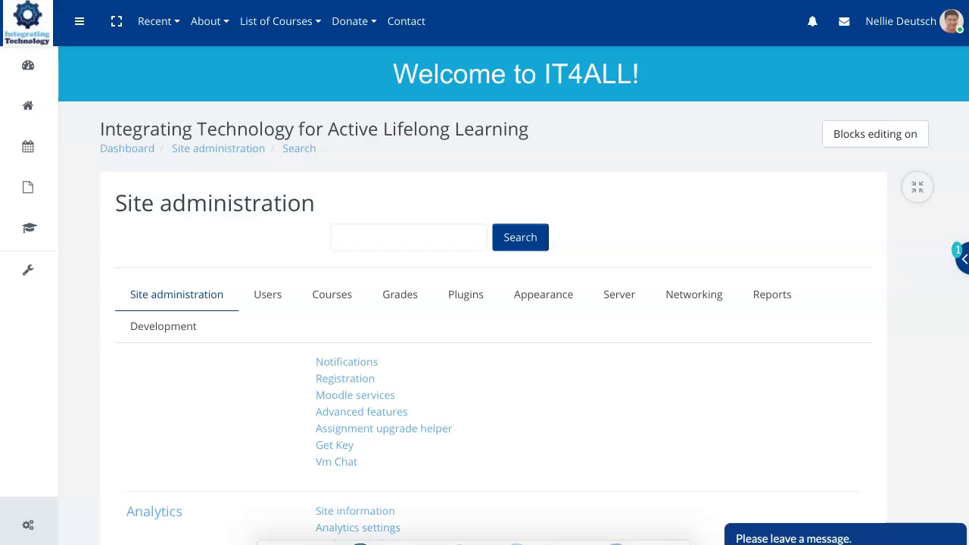
Open the Logs report from the Site administration Reports tab.
click(771, 295)
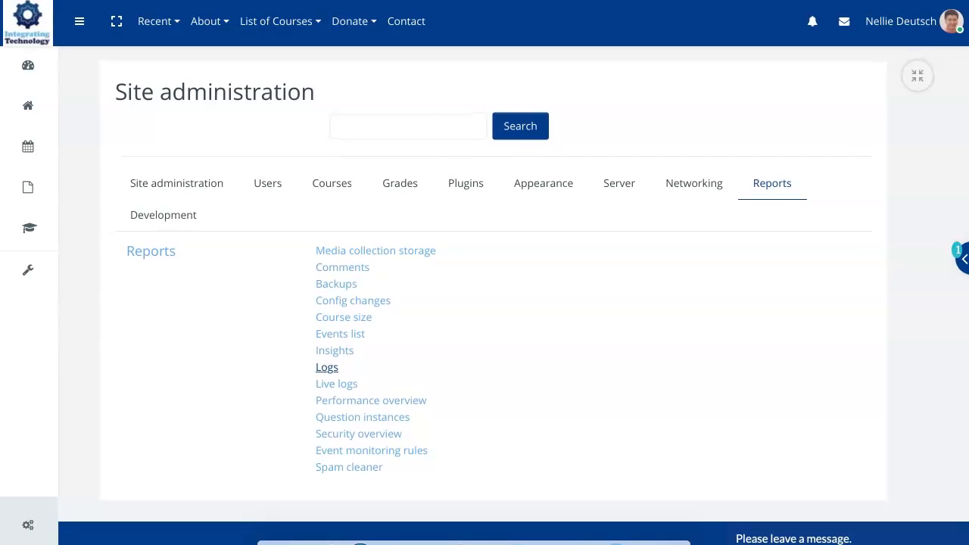
click(326, 367)
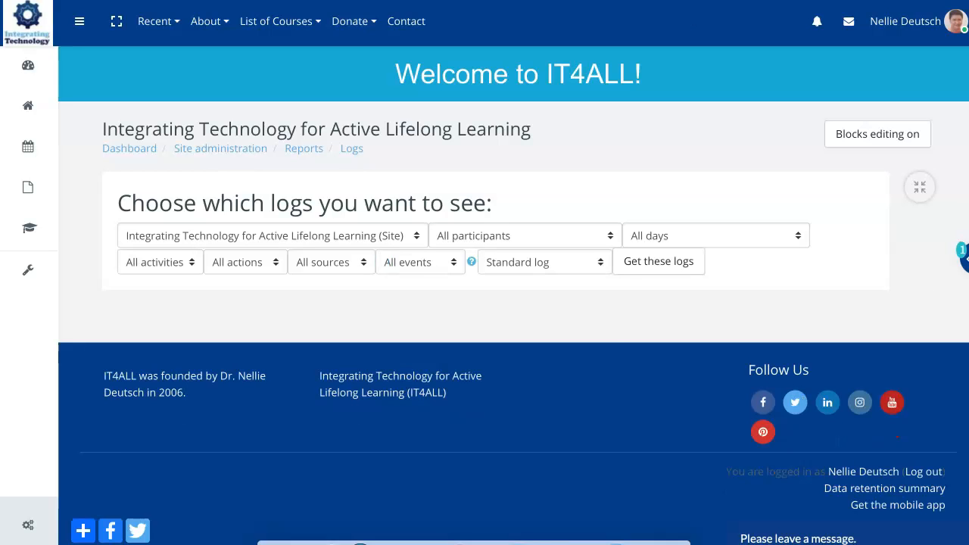
Inspect the participant, day and log store filter options, keeping all participants and days.
click(523, 235)
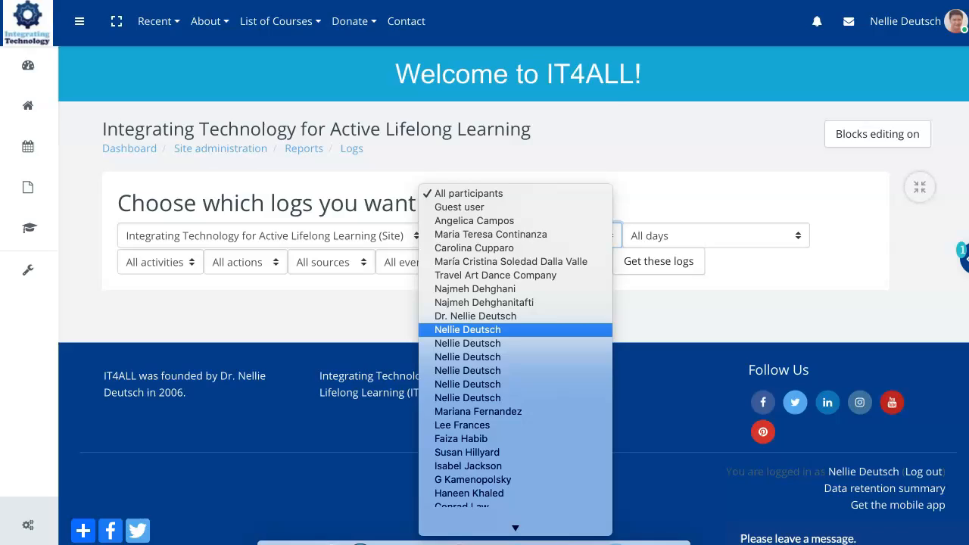
scroll(down, 3)
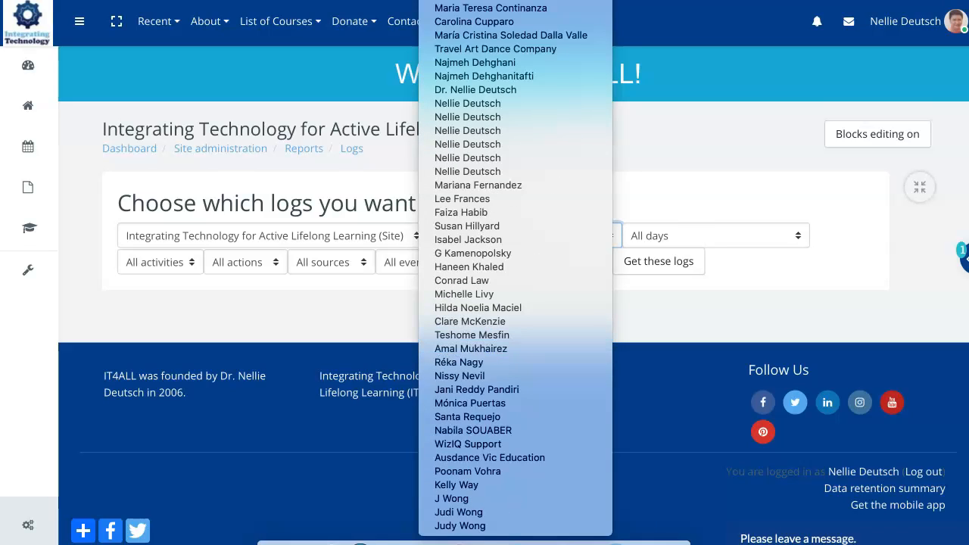
click(524, 235)
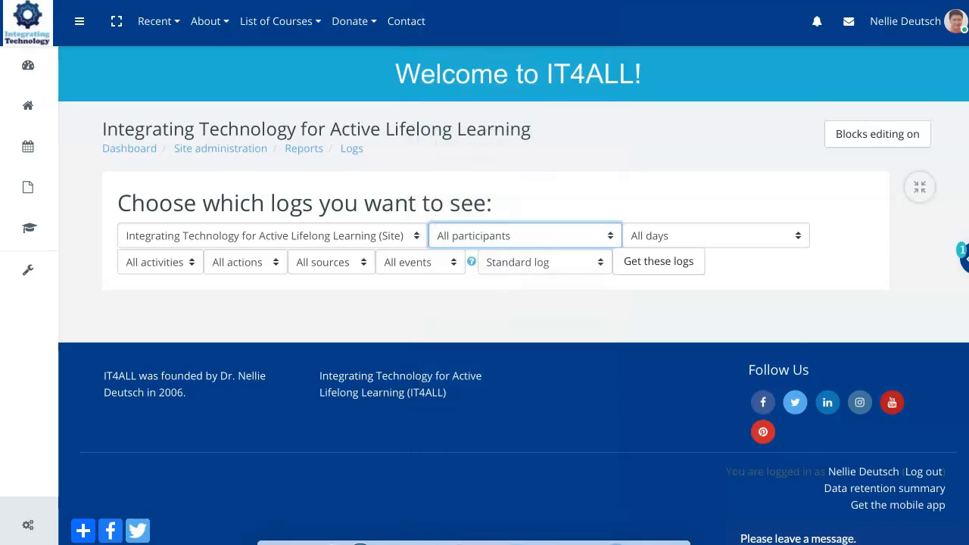
click(714, 235)
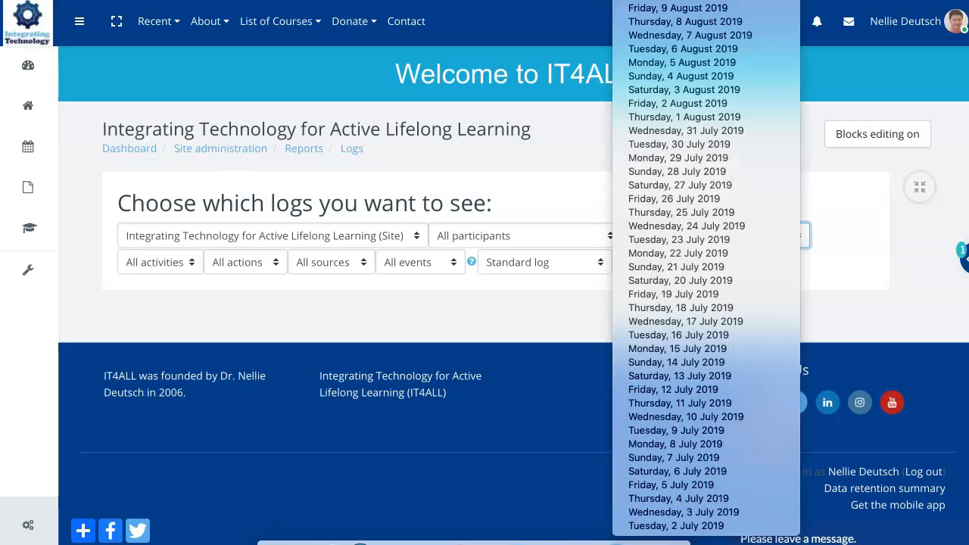
click(714, 235)
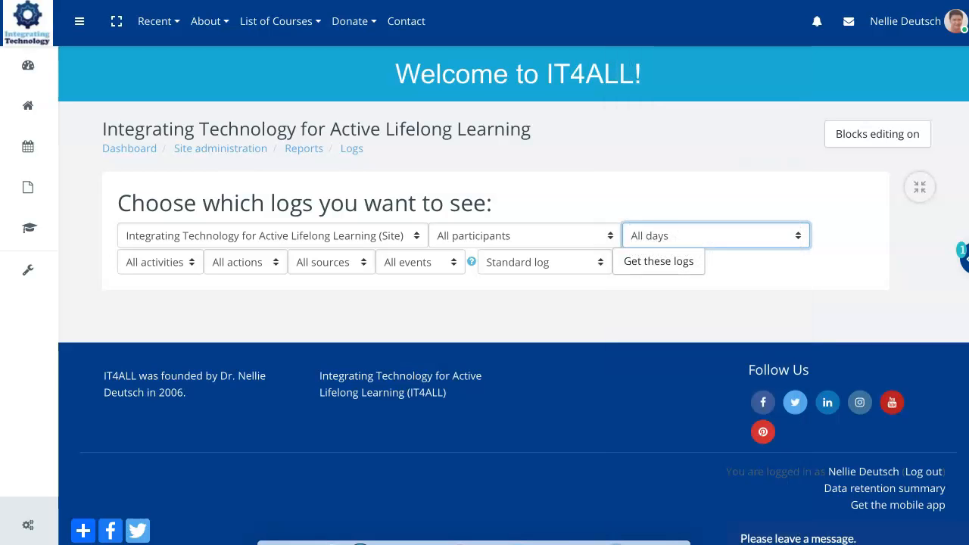
click(543, 261)
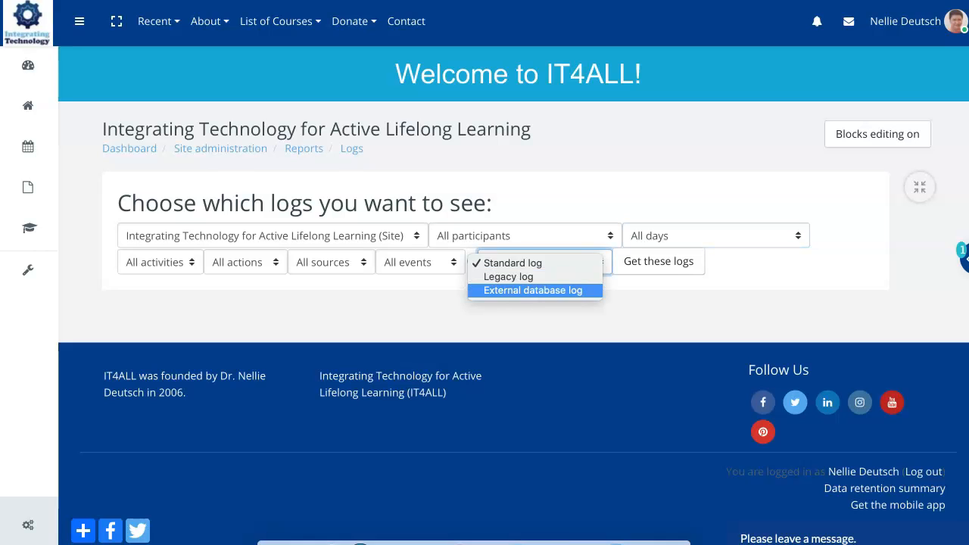
mouse_move(533, 276)
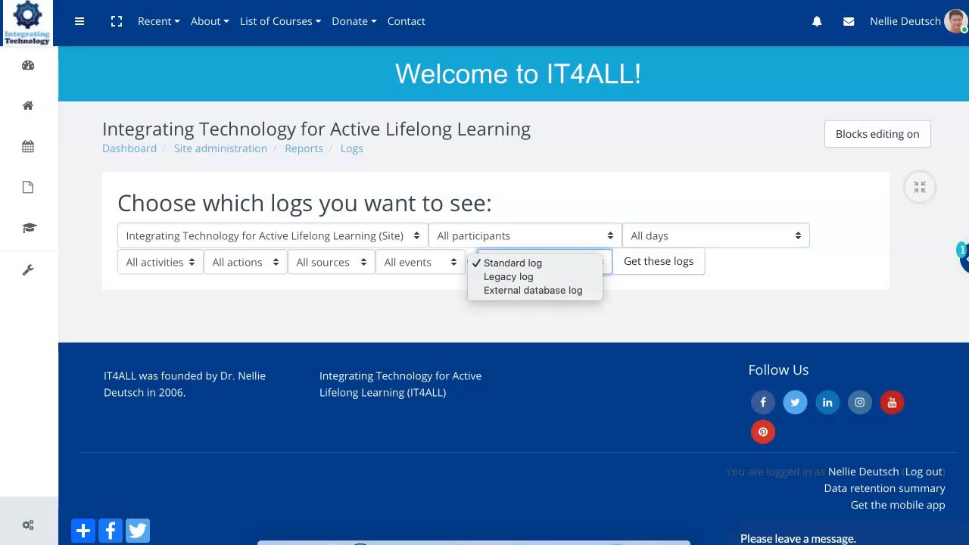
Browse the event, source, action, activity and participant filters unchanged, then return to Reports.
click(420, 262)
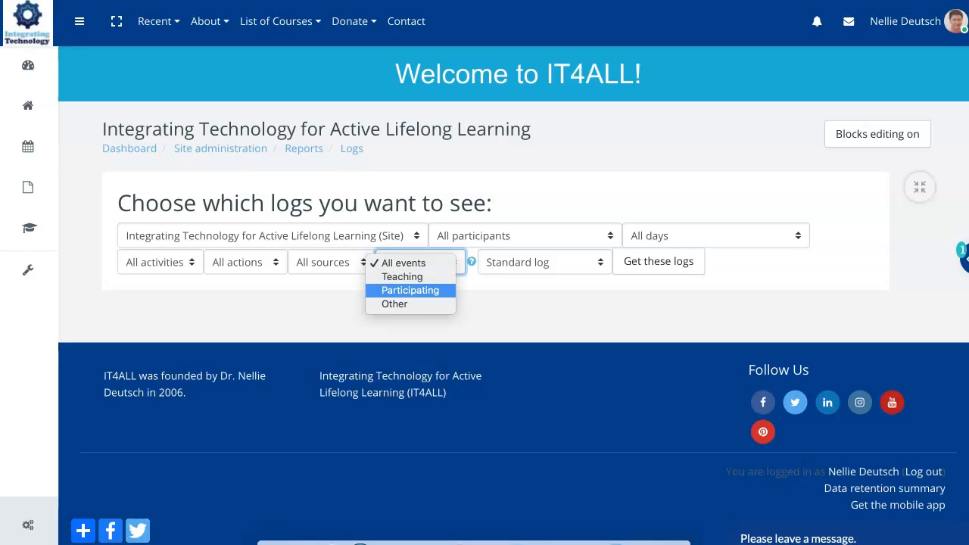
mouse_move(410, 276)
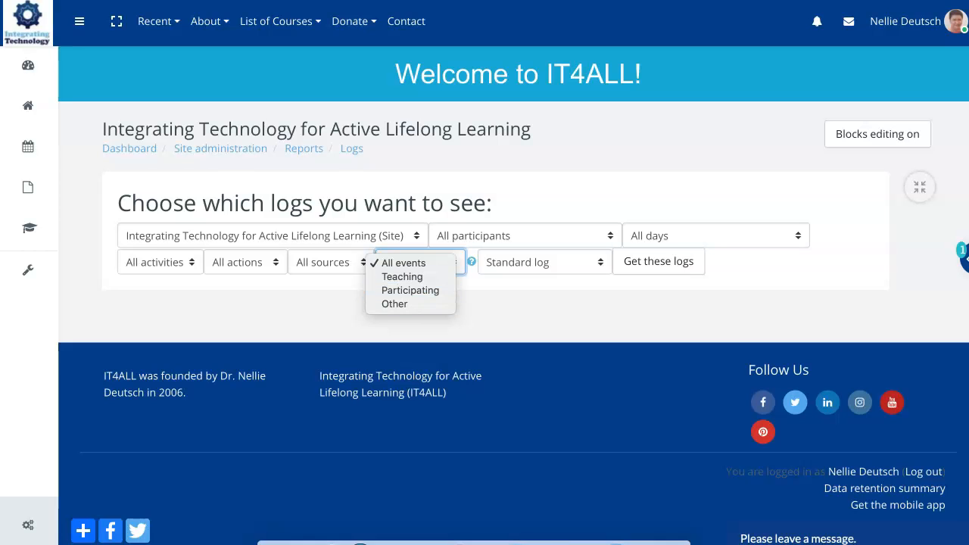
click(326, 262)
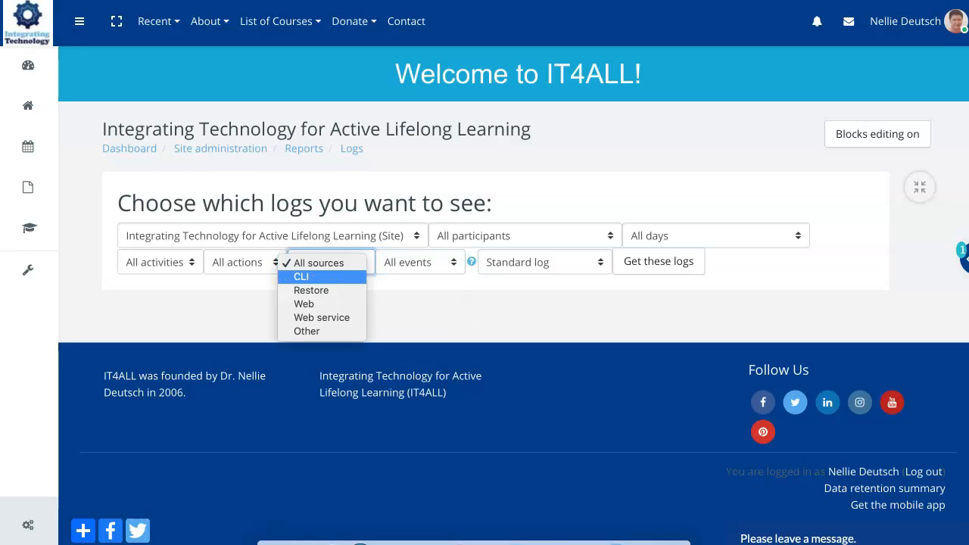
mouse_move(317, 263)
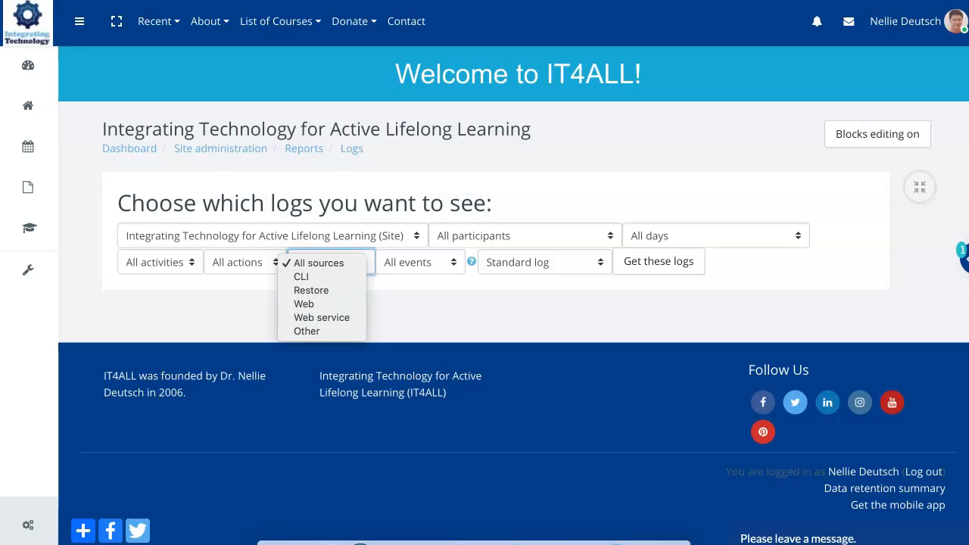
click(238, 262)
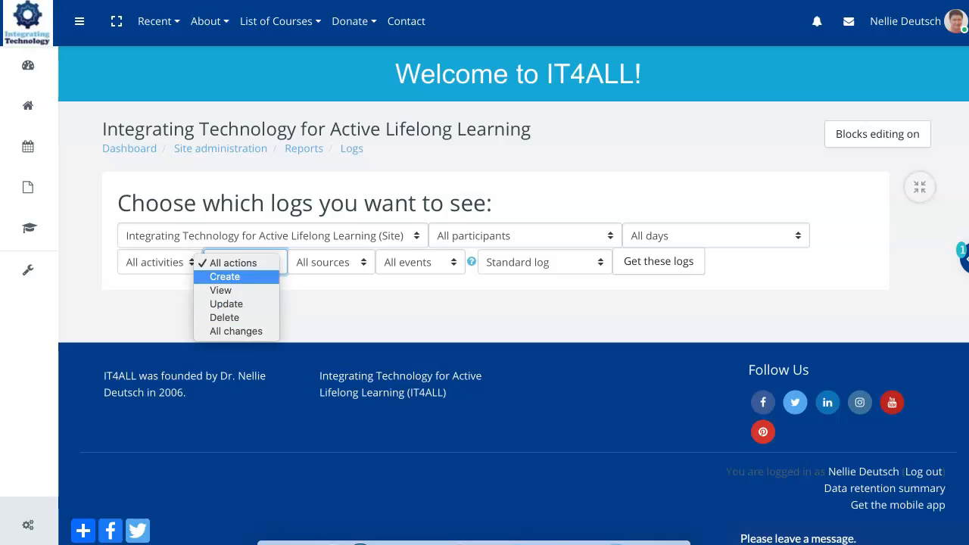
click(155, 262)
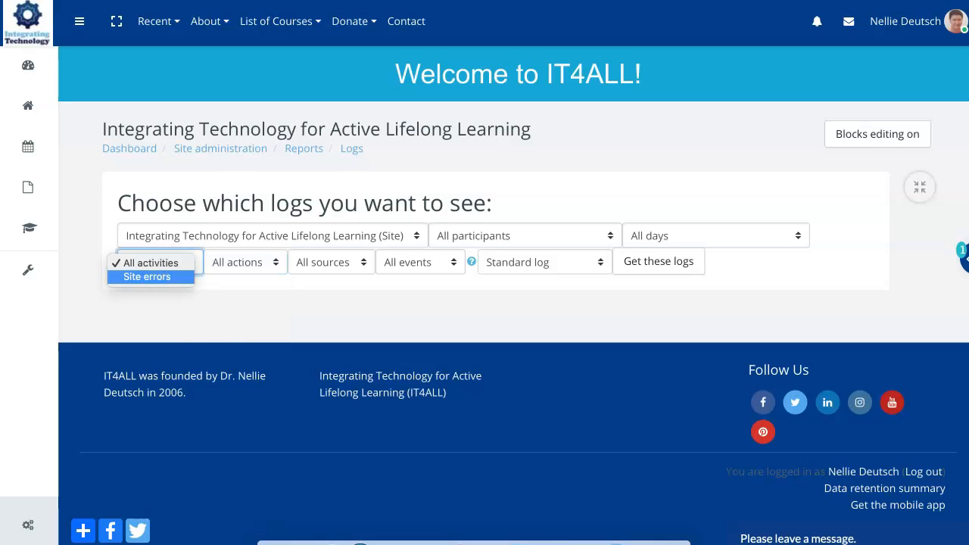
mouse_move(149, 262)
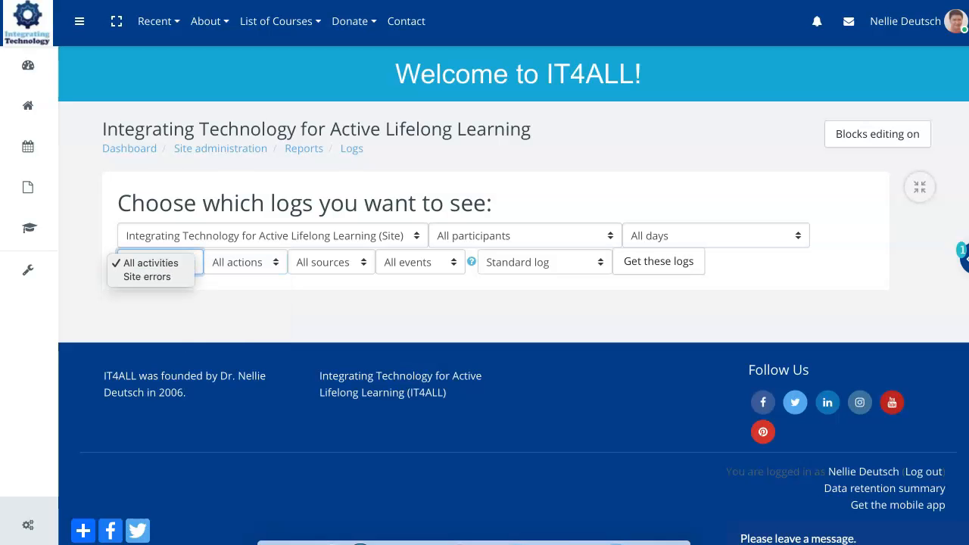
click(159, 262)
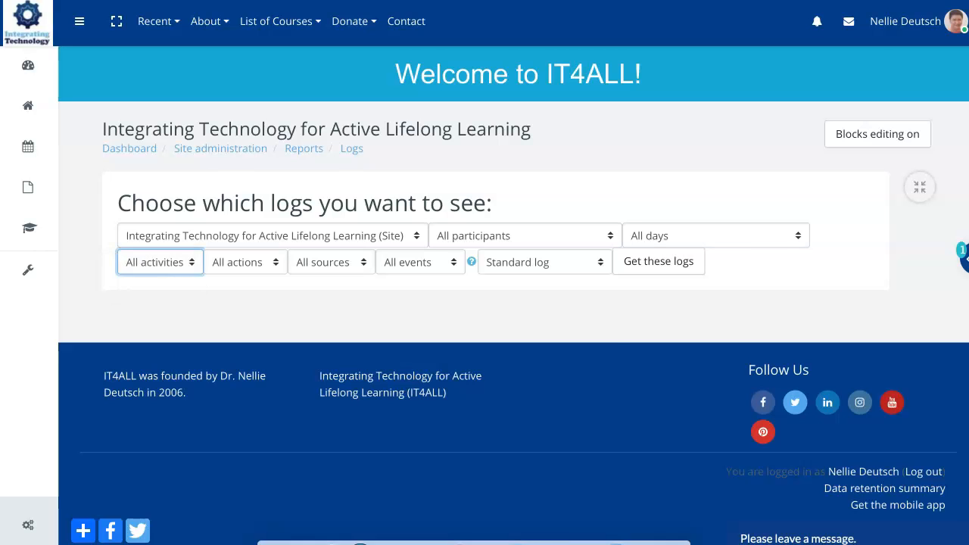
click(522, 236)
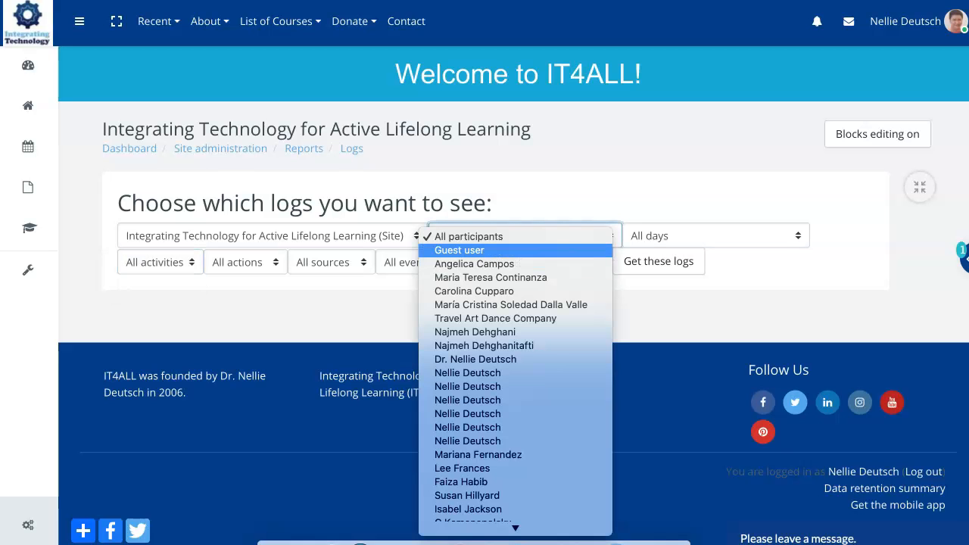
mouse_move(475, 264)
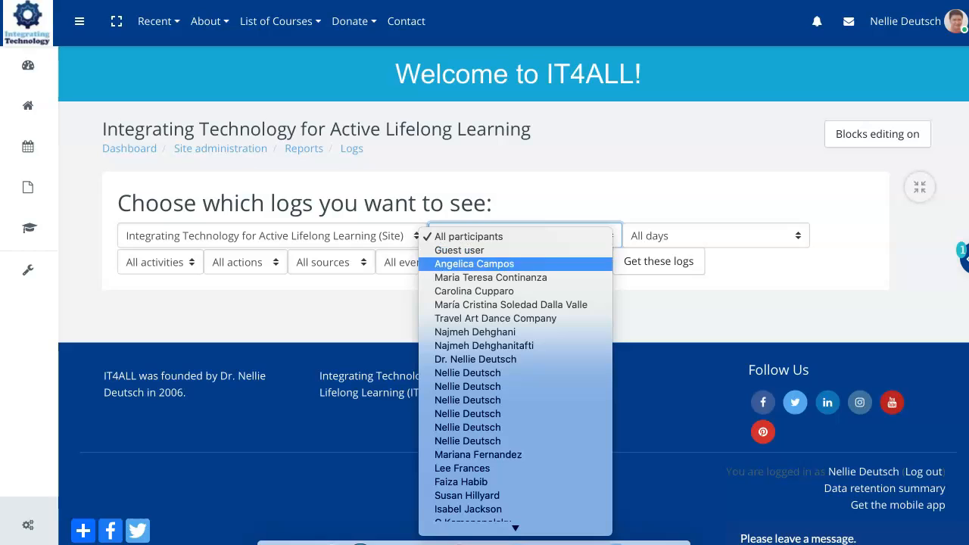
mouse_move(473, 263)
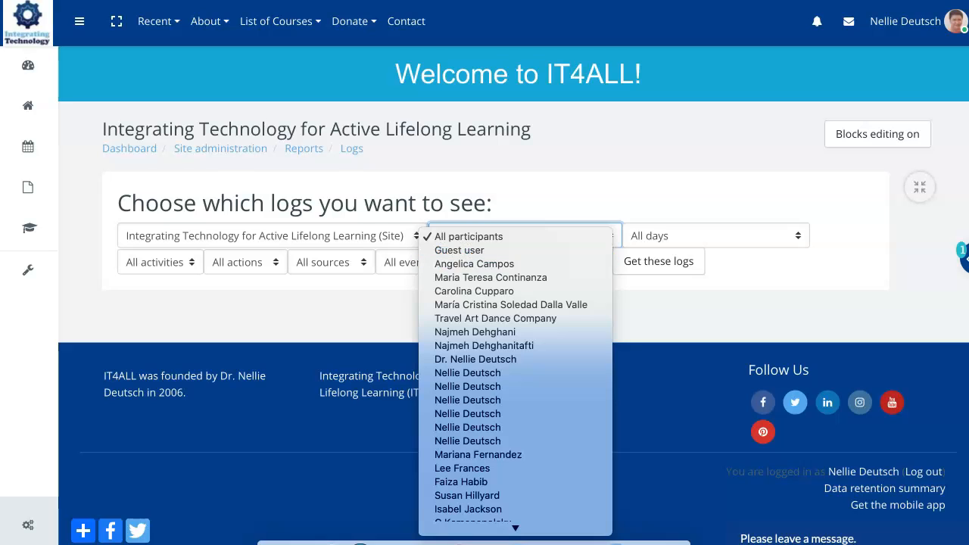
click(468, 236)
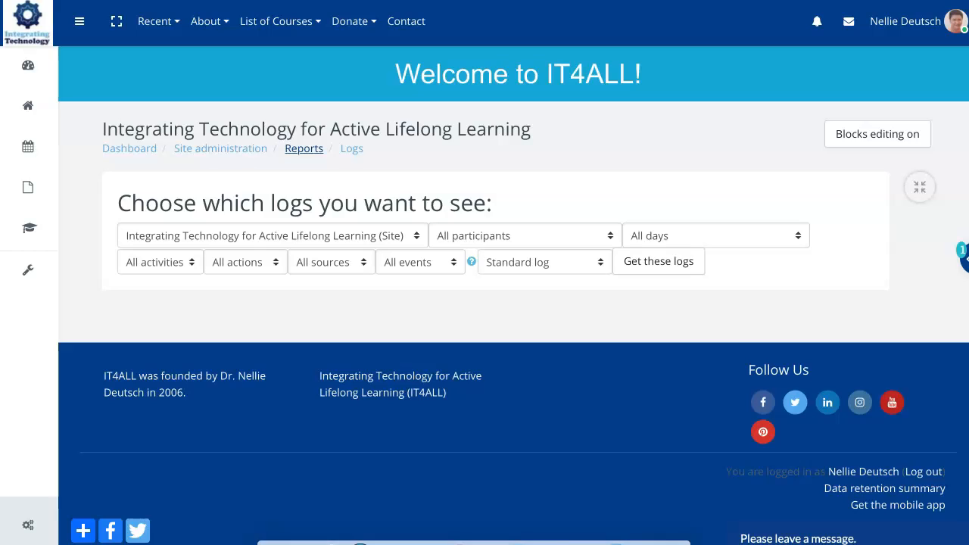
click(303, 148)
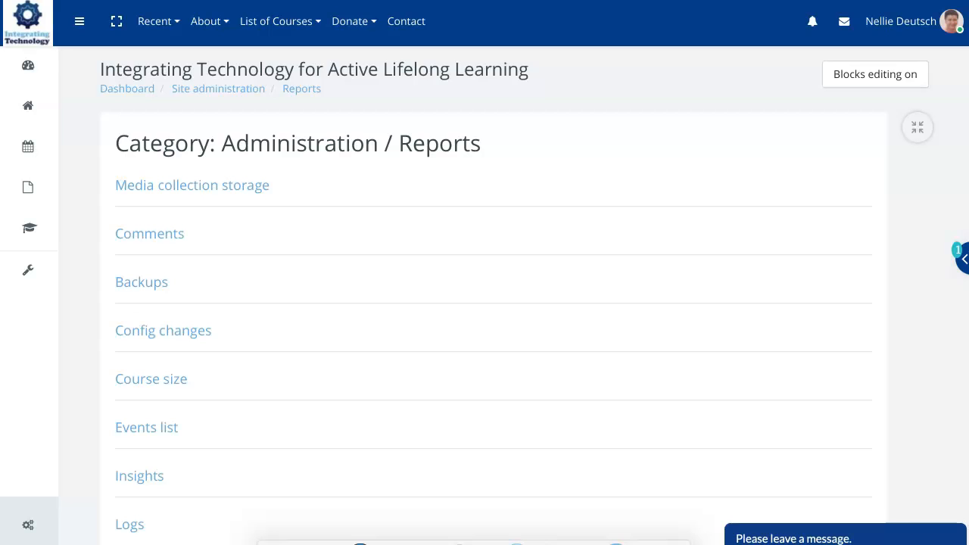
Scroll down and back up through the Reports category list.
scroll(down, 3)
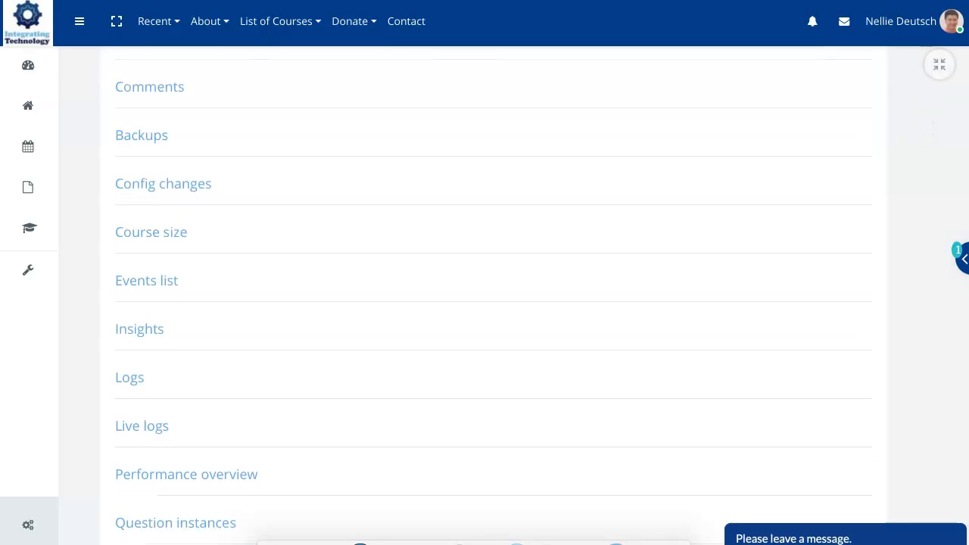
scroll(up, 3)
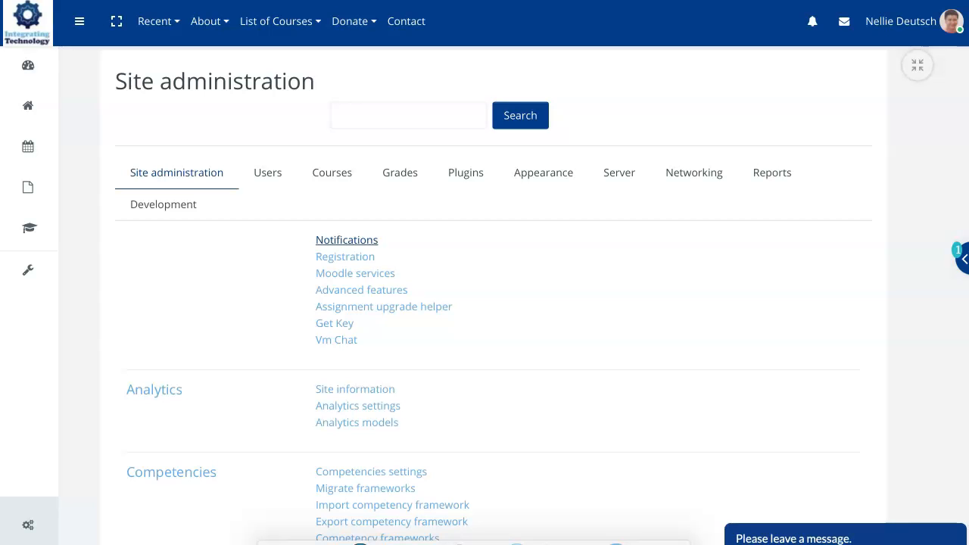
click(347, 240)
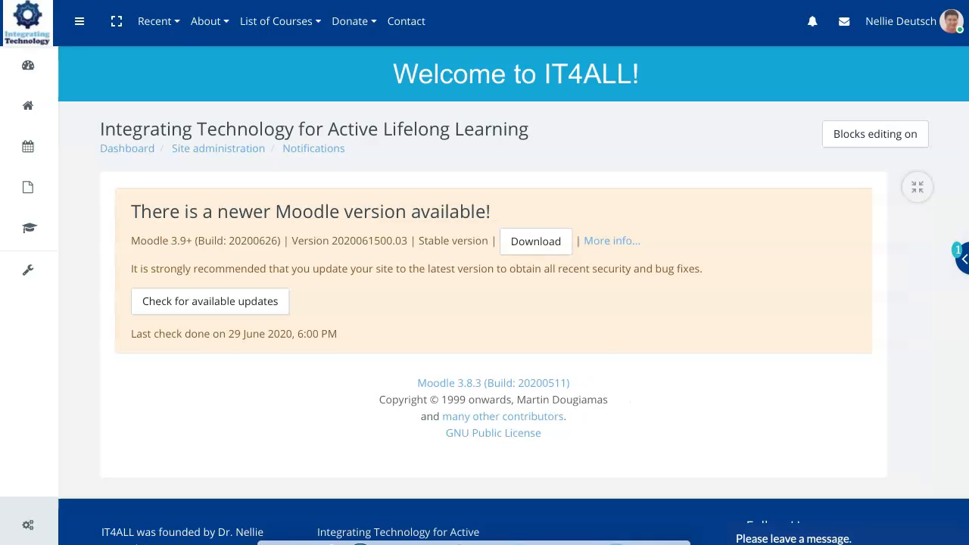
mouse_move(218, 147)
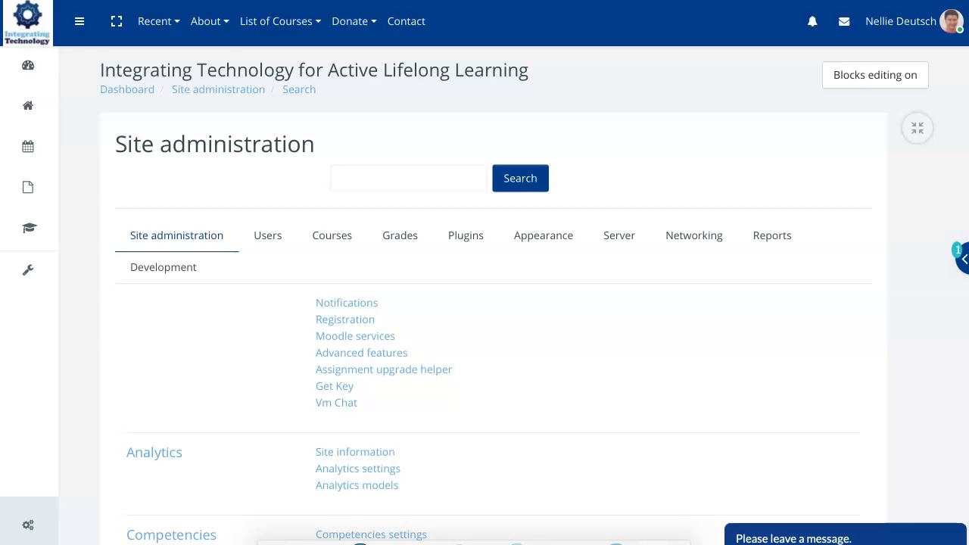
Open the Courses administration settings to reach course and category management.
click(332, 234)
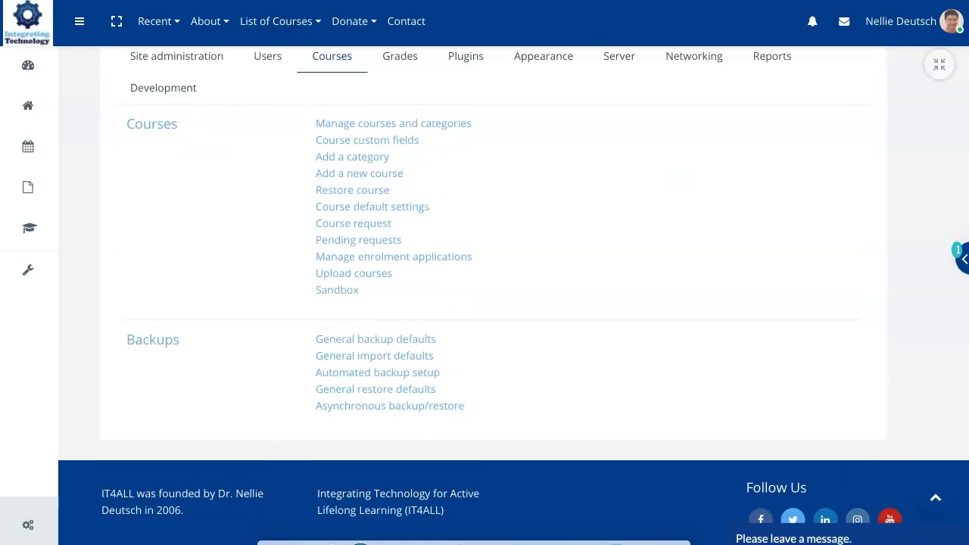
scroll(up, 3)
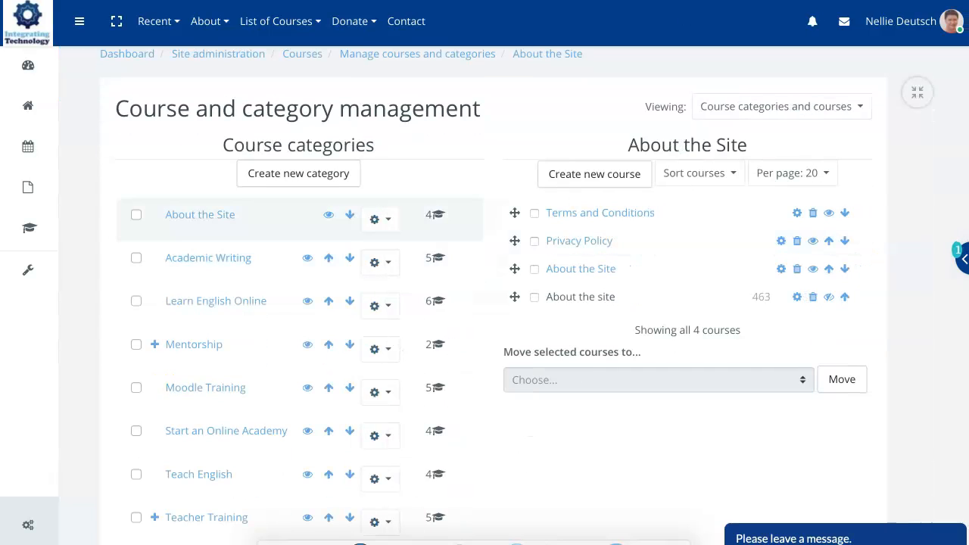
Browse down and back up the Teaching English through Drama course page.
scroll(down, 3)
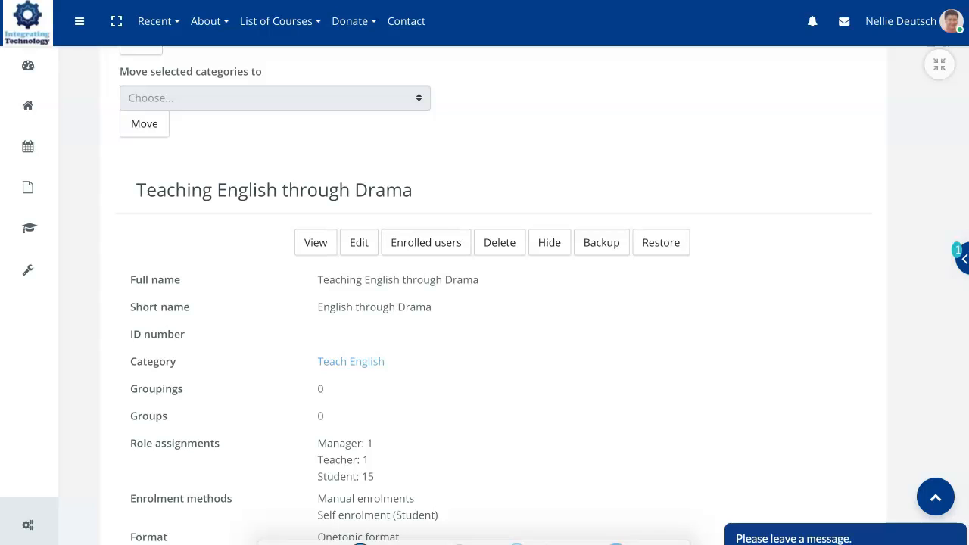
scroll(down, 3)
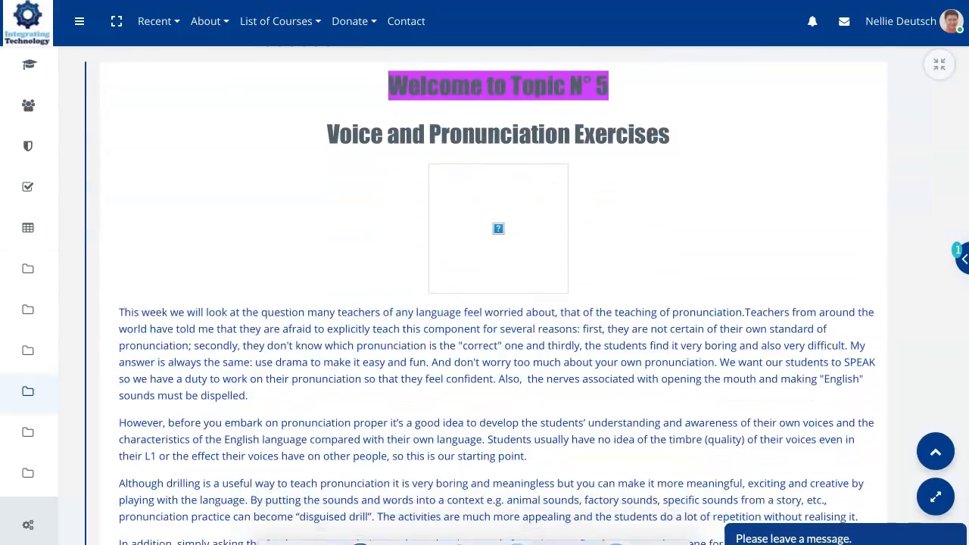
scroll(up, 3)
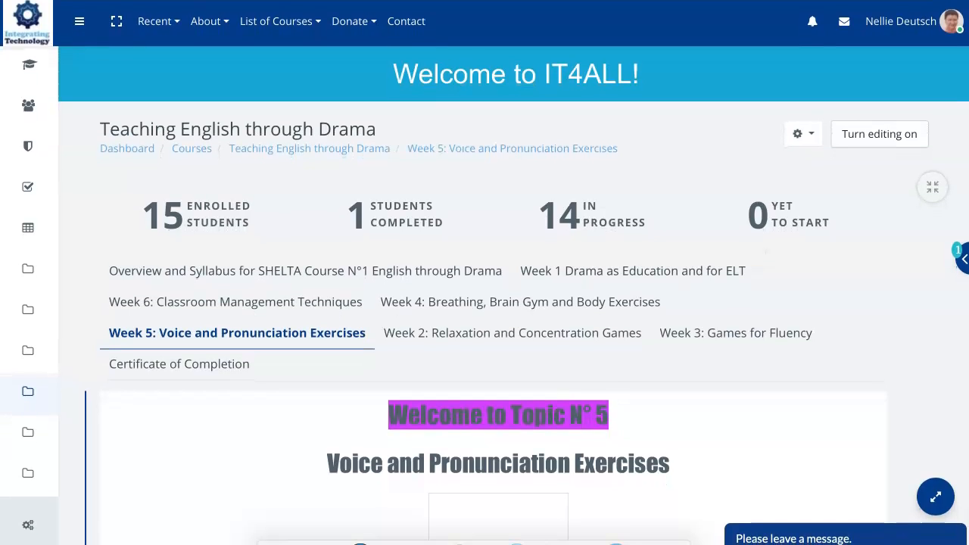
Turn on course editing and open the full Course administration page.
click(797, 134)
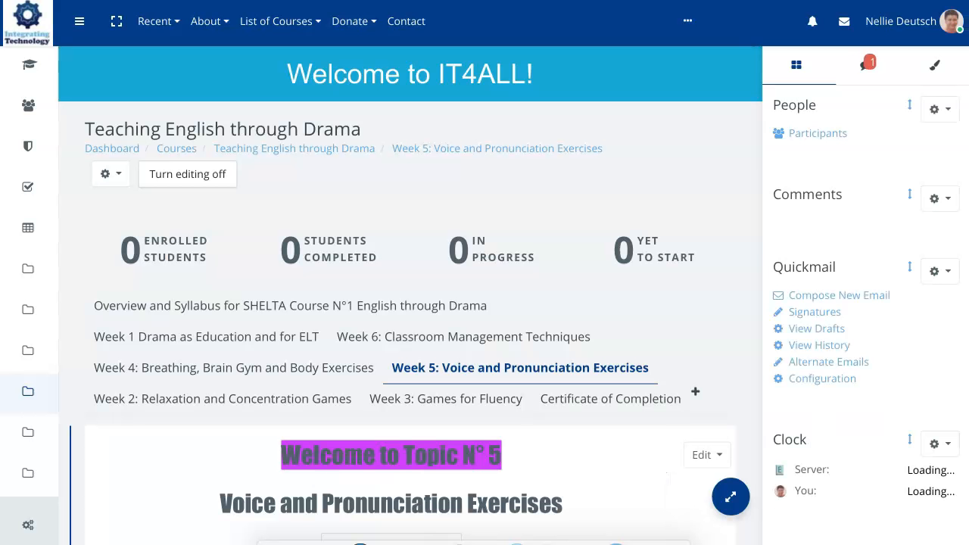
click(111, 174)
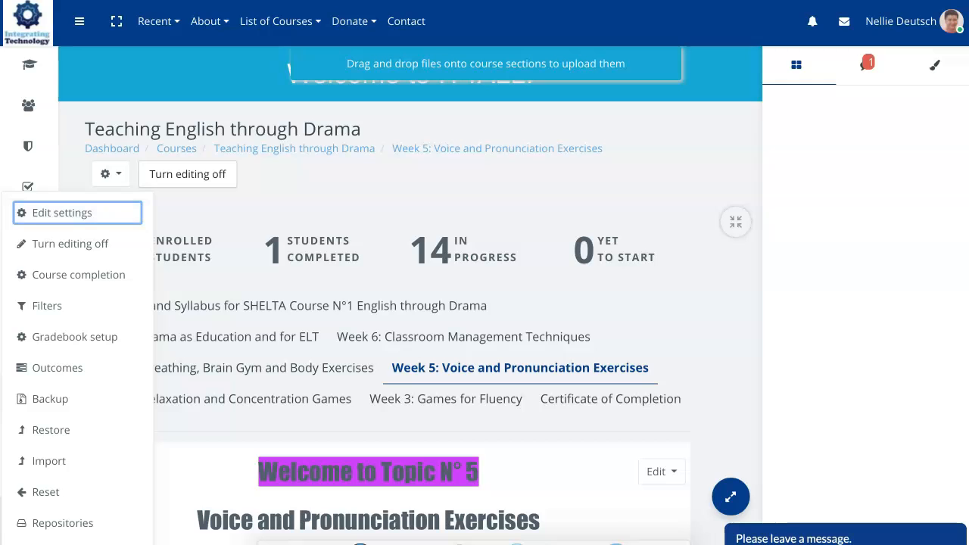
scroll(down, 3)
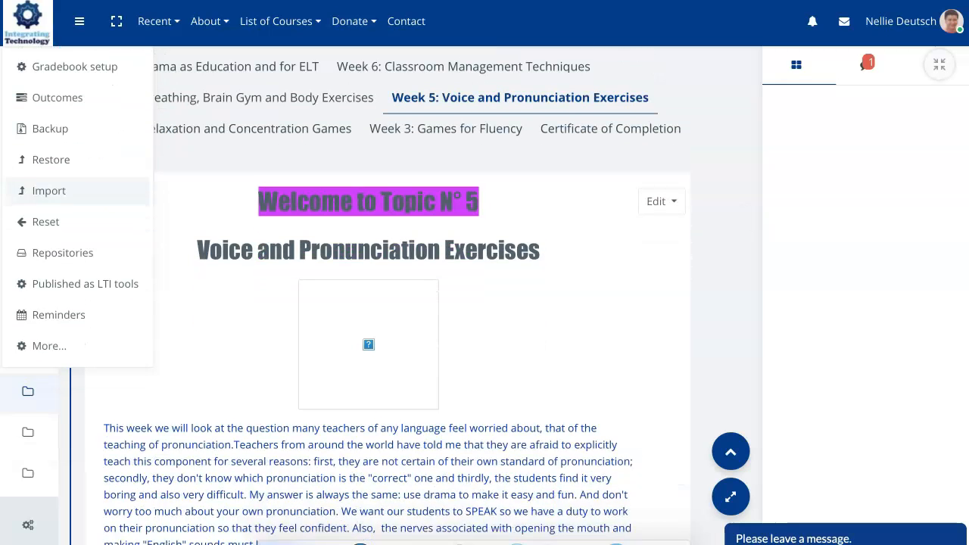
scroll(down, 3)
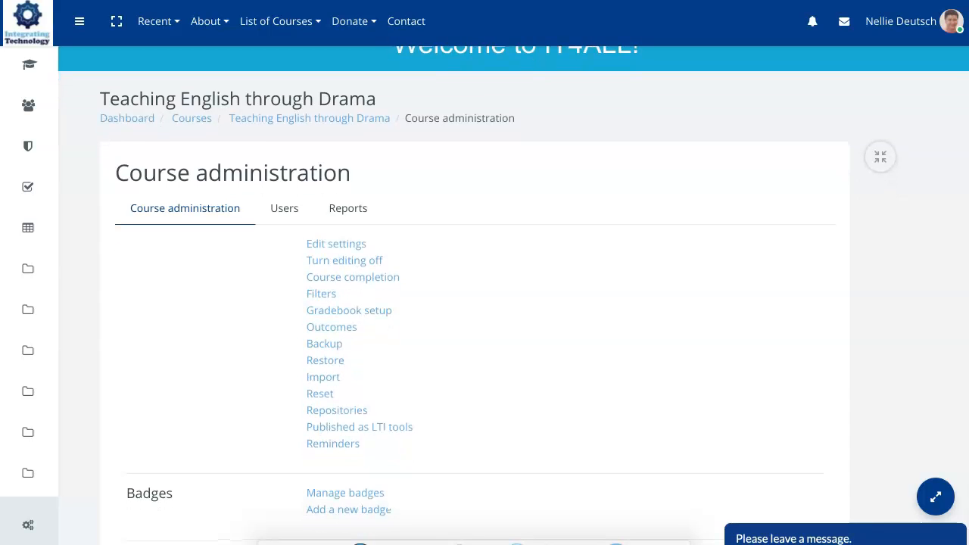
click(284, 209)
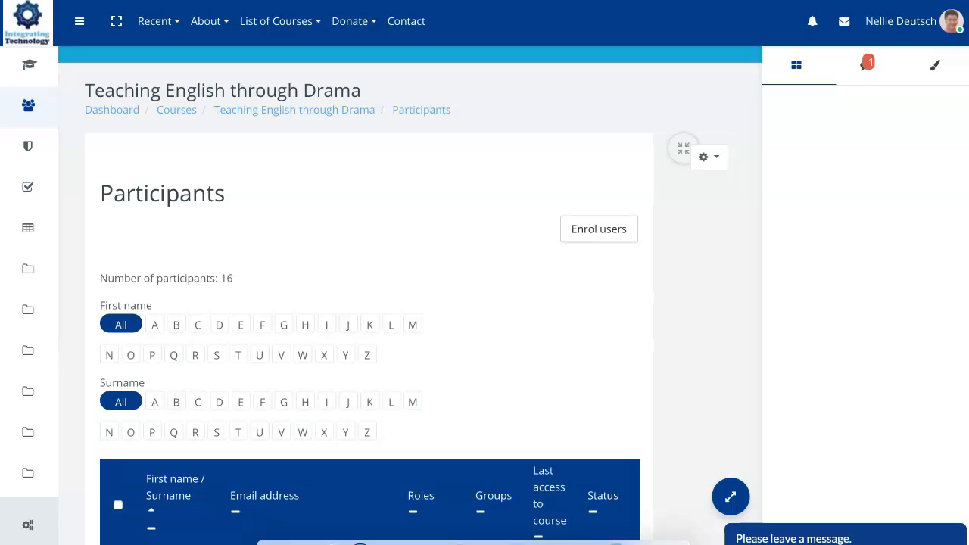
scroll(down, 3)
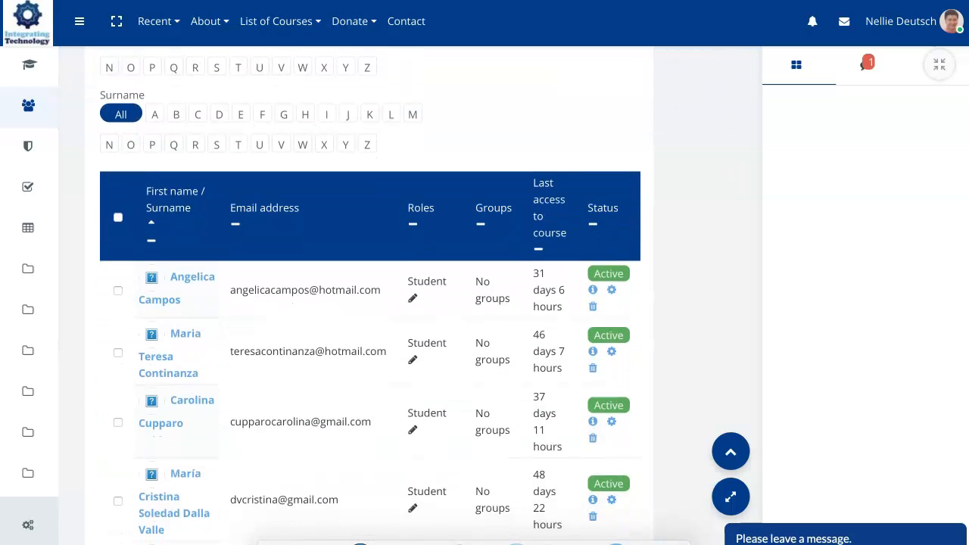
scroll(down, 3)
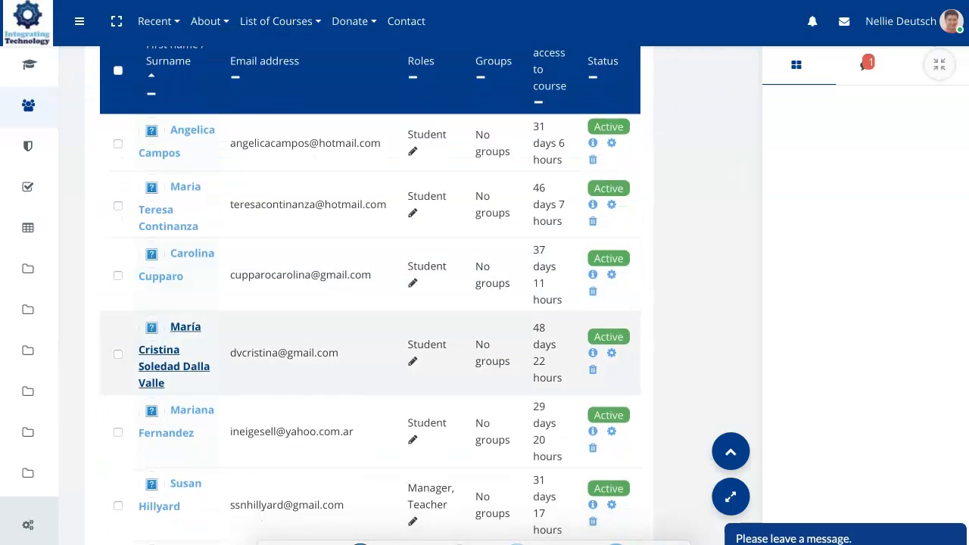
scroll(down, 3)
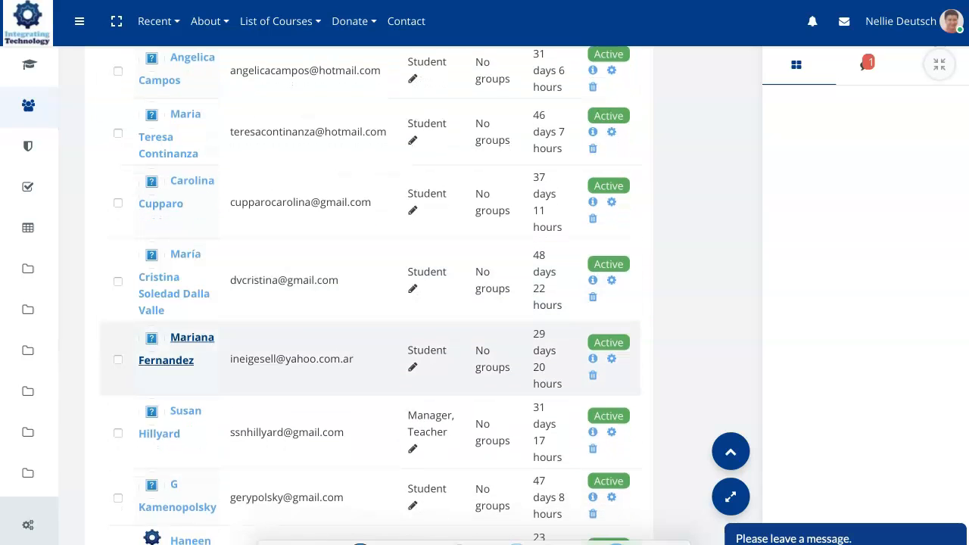
scroll(down, 3)
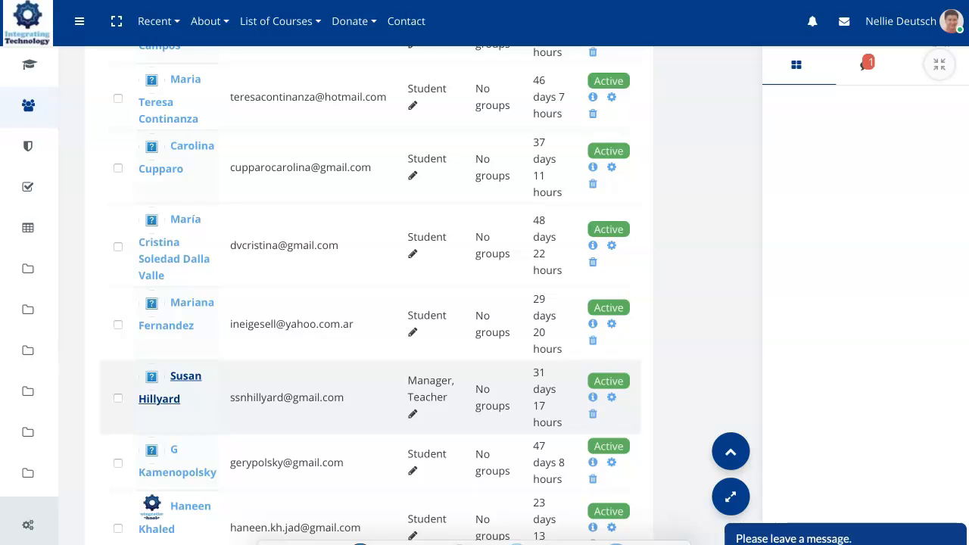
click(166, 387)
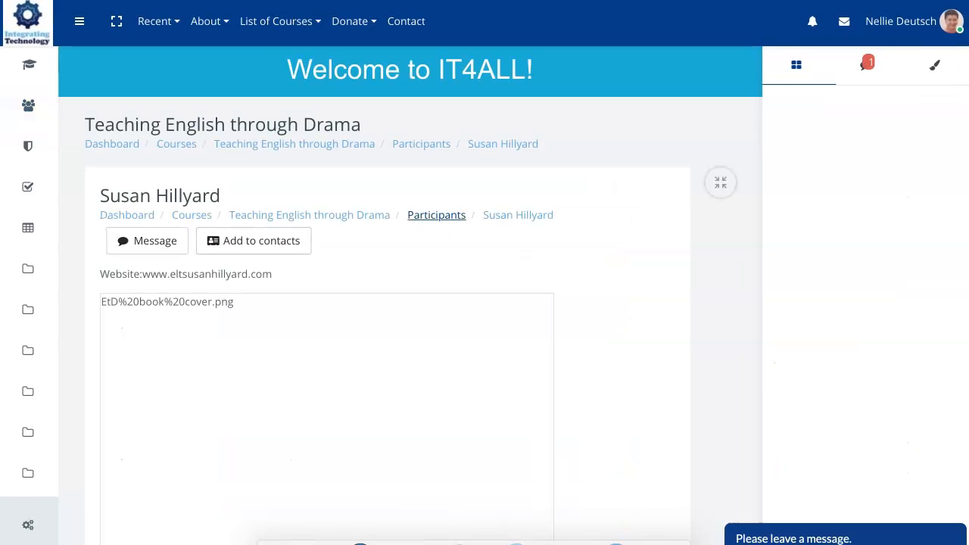
click(720, 181)
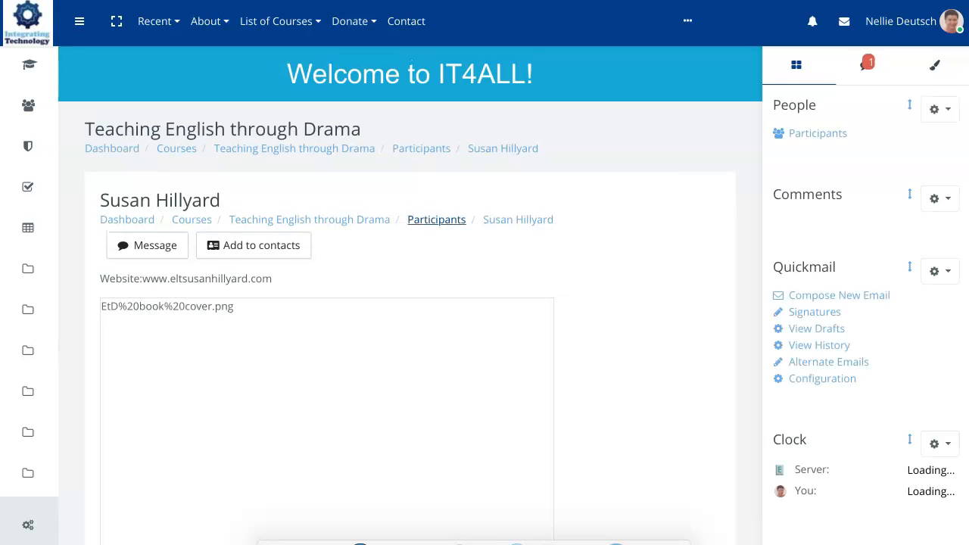
scroll(down, 3)
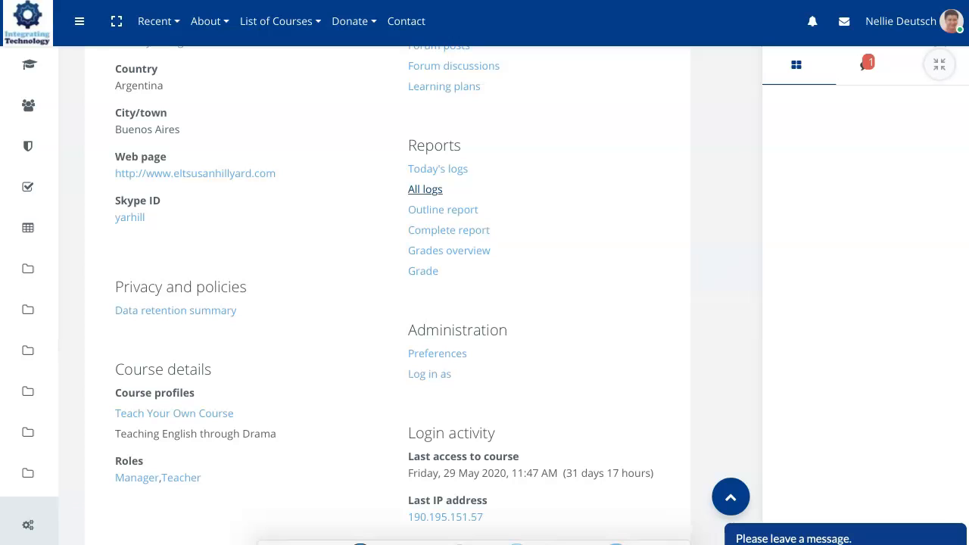
mouse_move(448, 229)
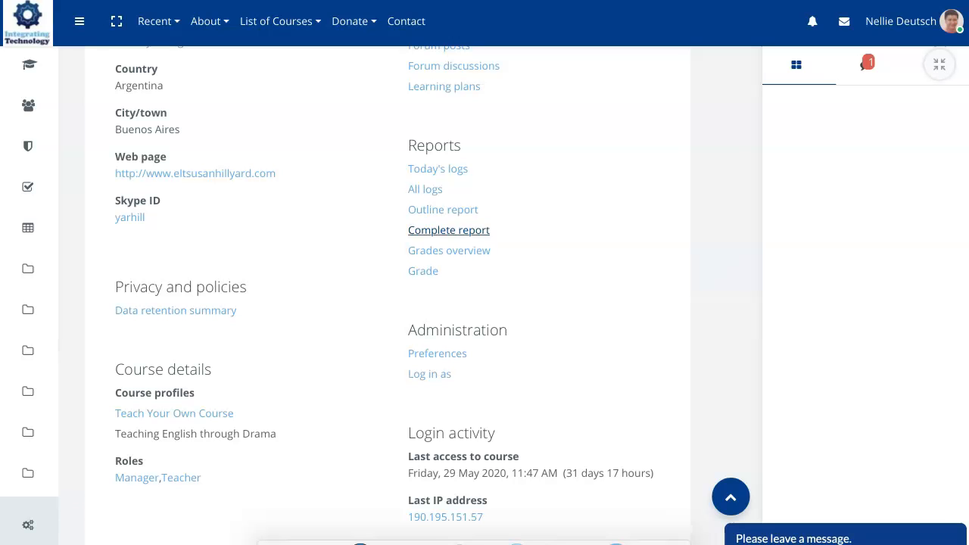
scroll(up, 3)
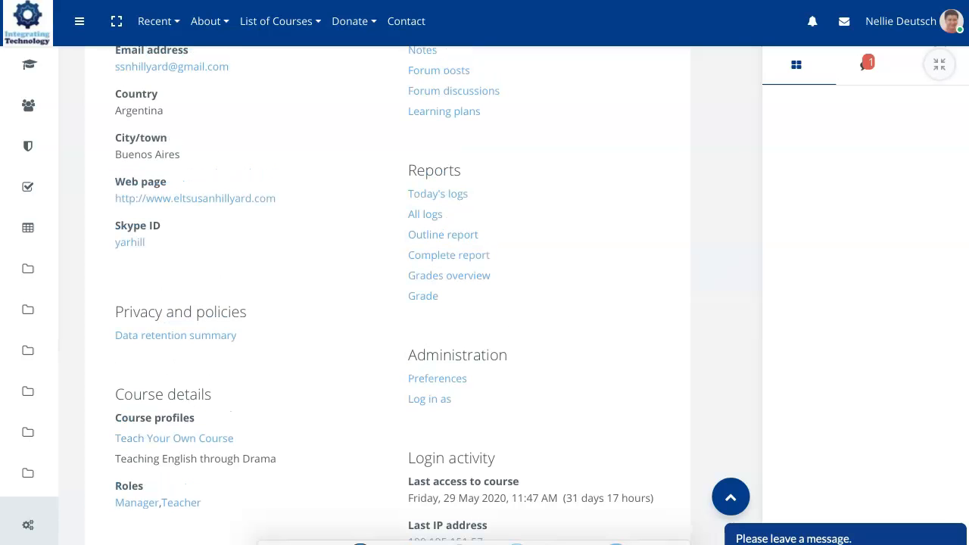
scroll(up, 3)
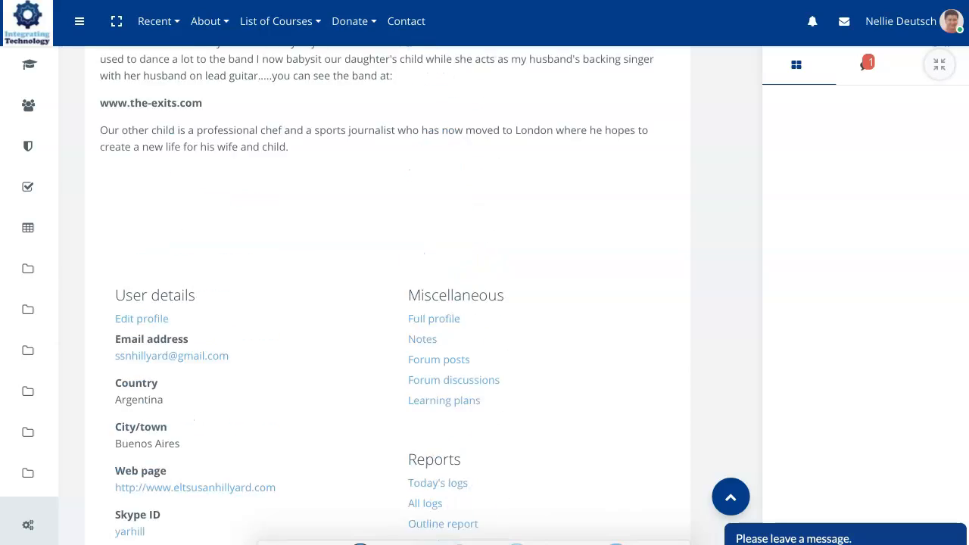
scroll(up, 3)
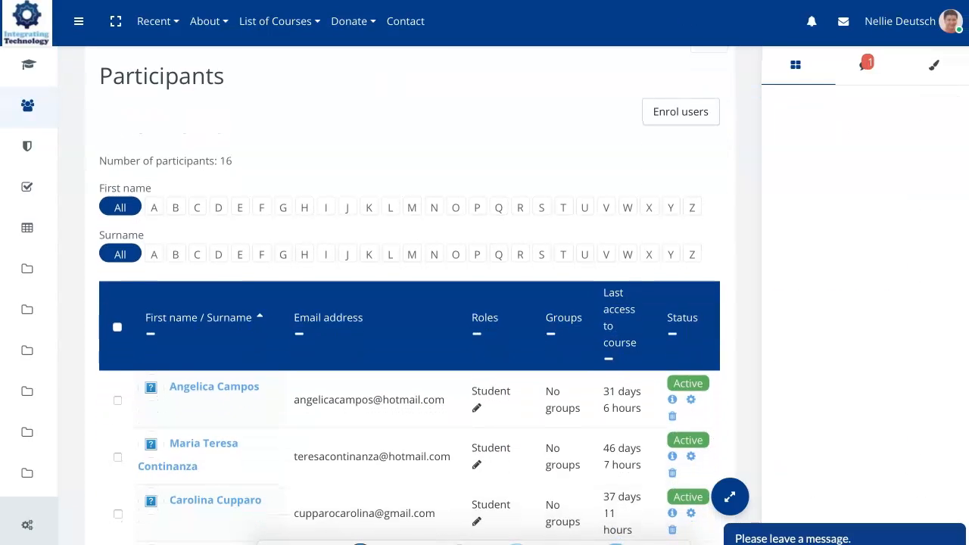
scroll(up, 3)
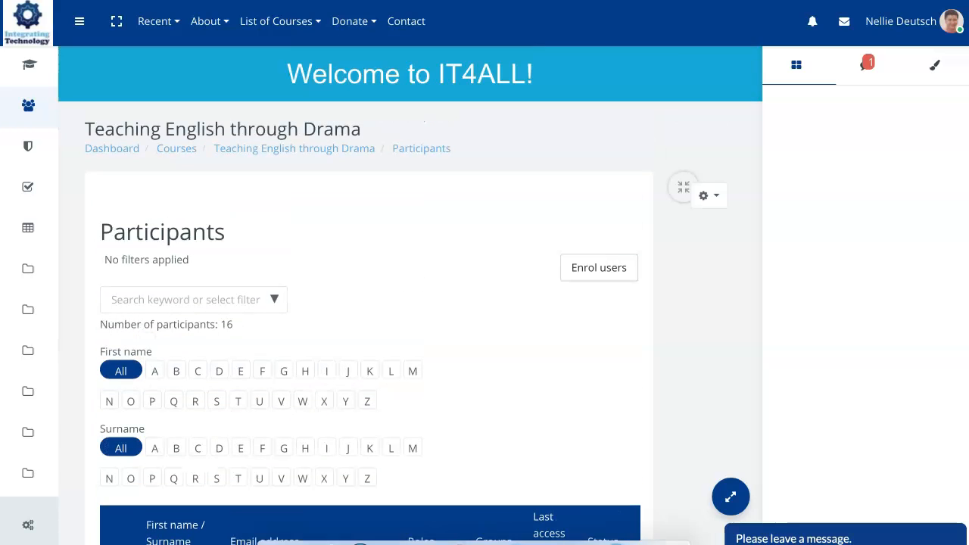
mouse_move(28, 524)
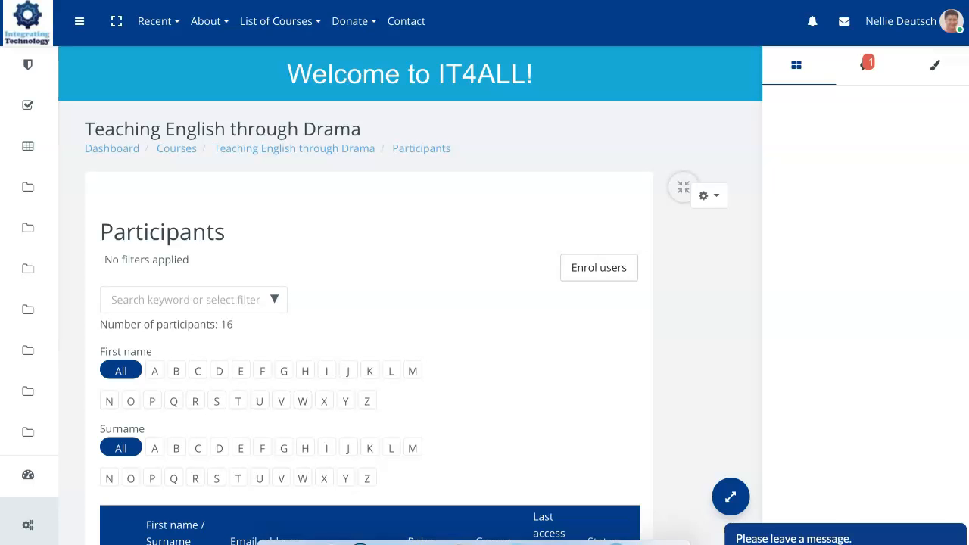
Show the People and Comments blocks, expand course navigation, and go to Dashboard.
click(795, 64)
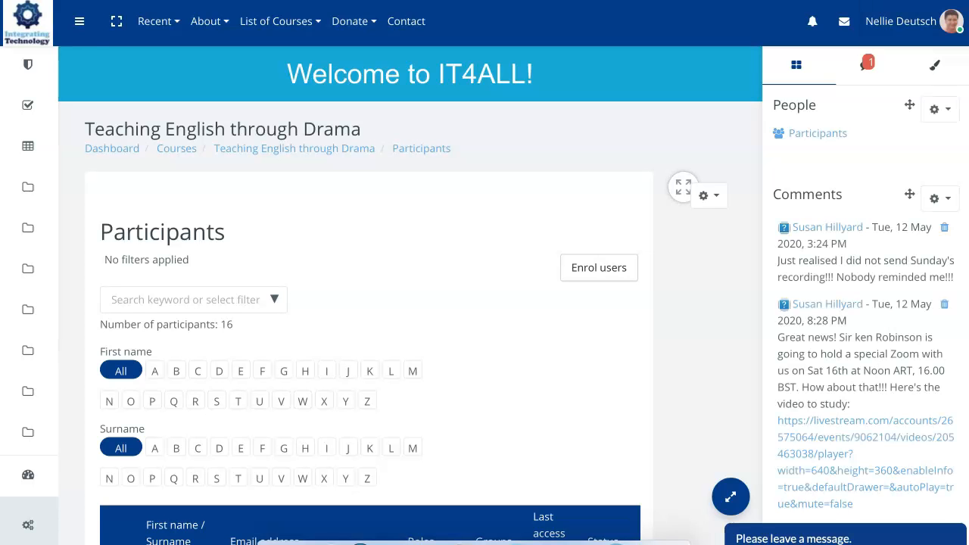
click(79, 21)
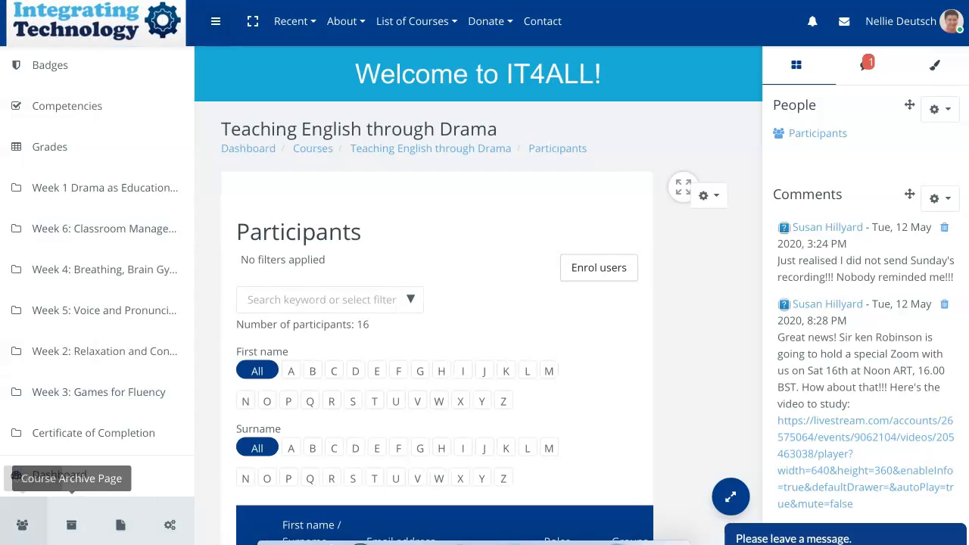
mouse_move(170, 523)
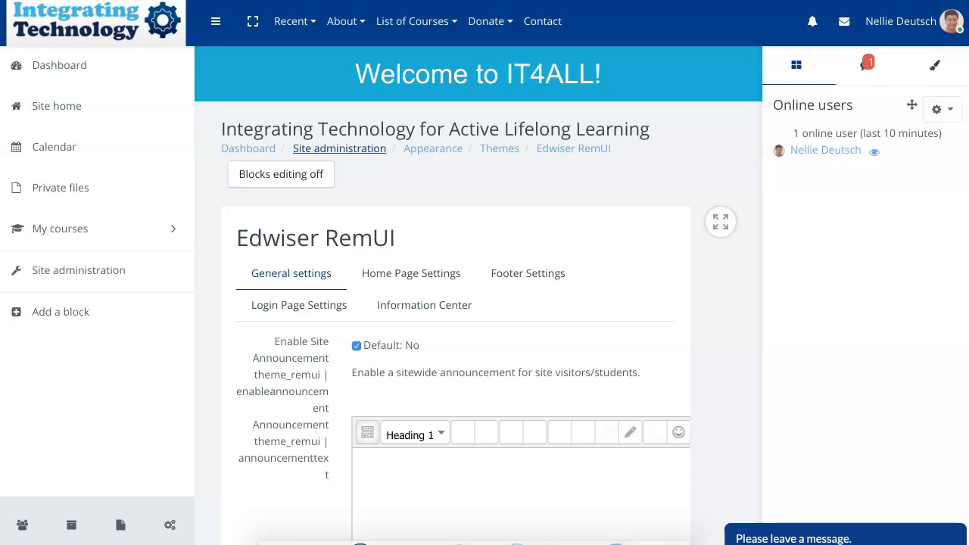
click(339, 147)
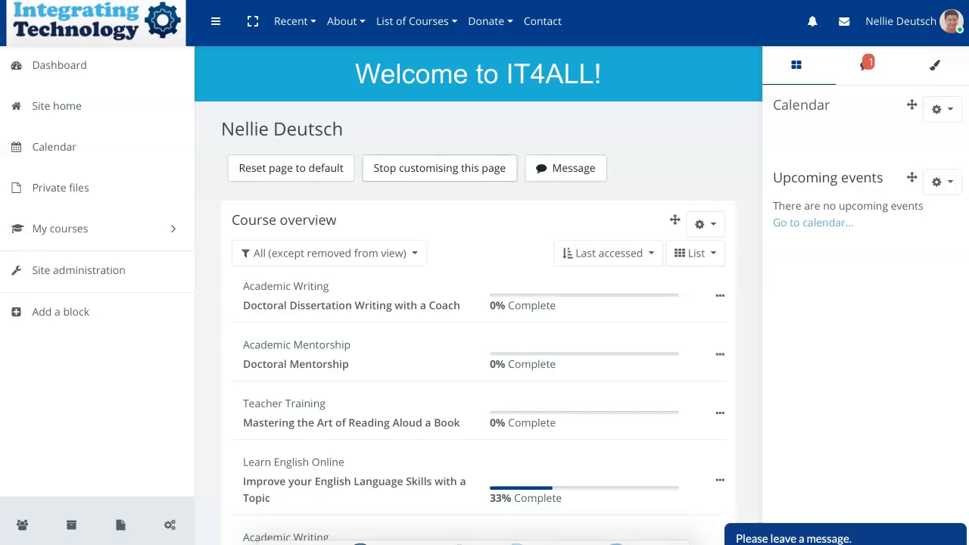
Check Course overview filter and configuration options, then open the ARP4T course.
click(329, 252)
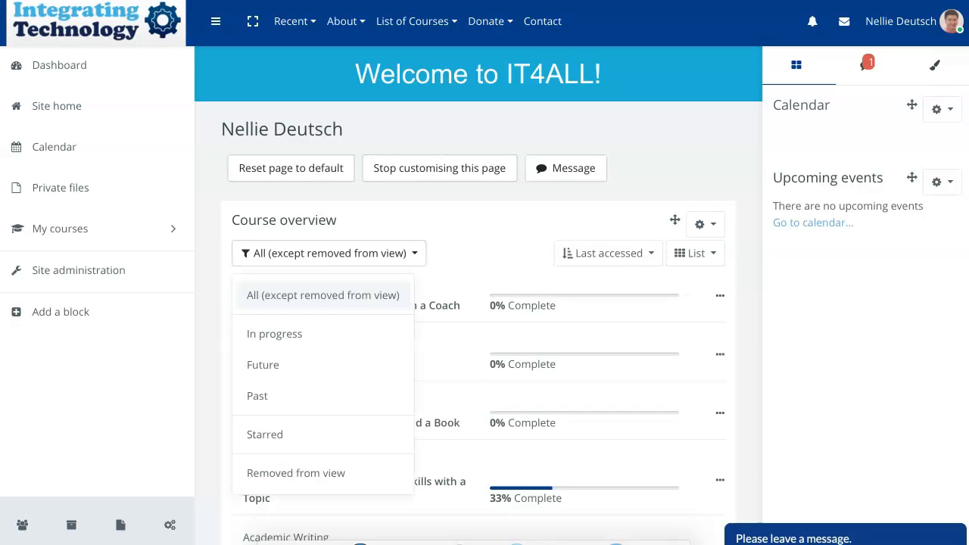
click(322, 294)
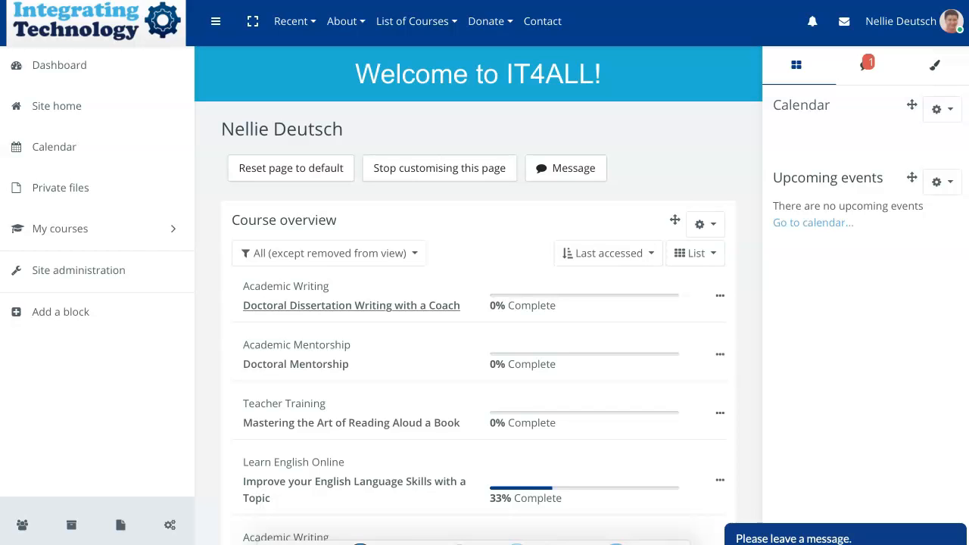
scroll(down, 3)
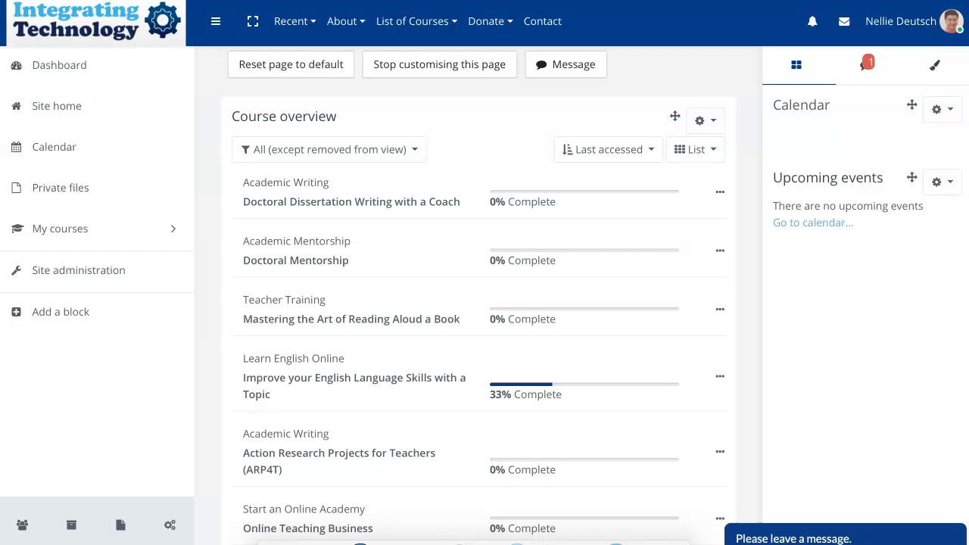
click(700, 120)
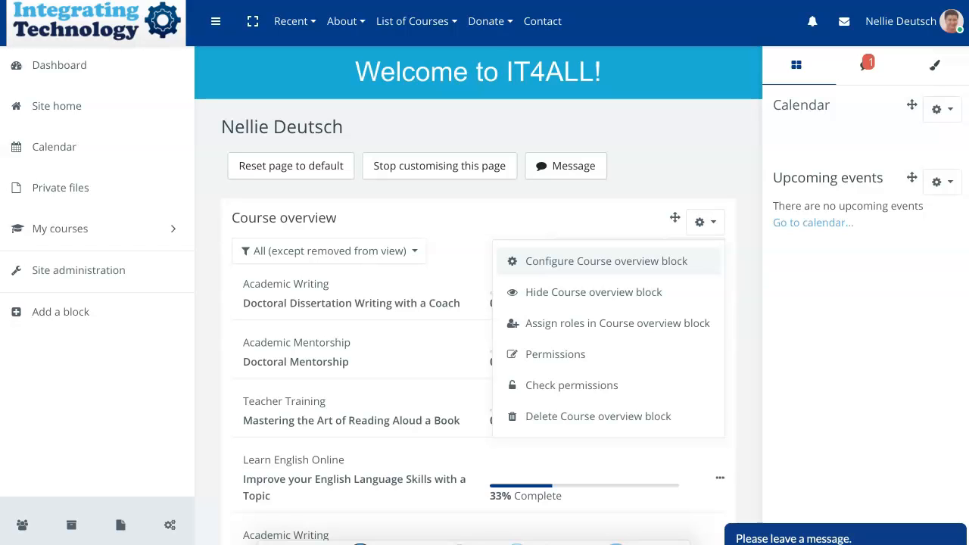
click(606, 261)
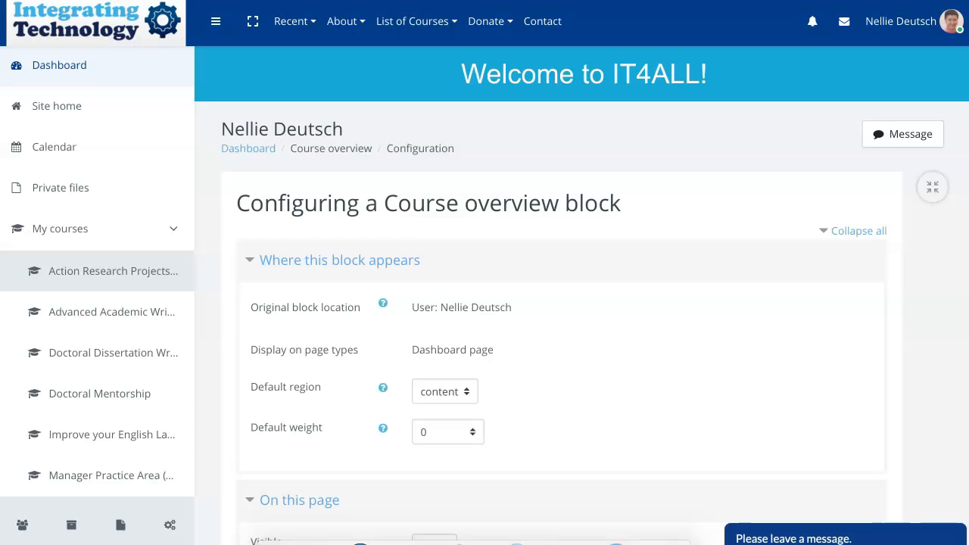
click(112, 270)
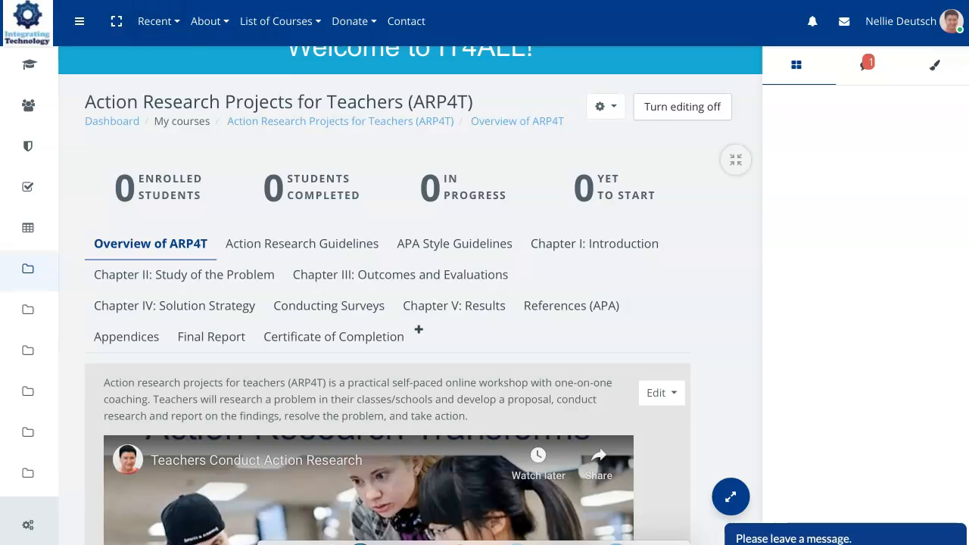
mouse_move(28, 524)
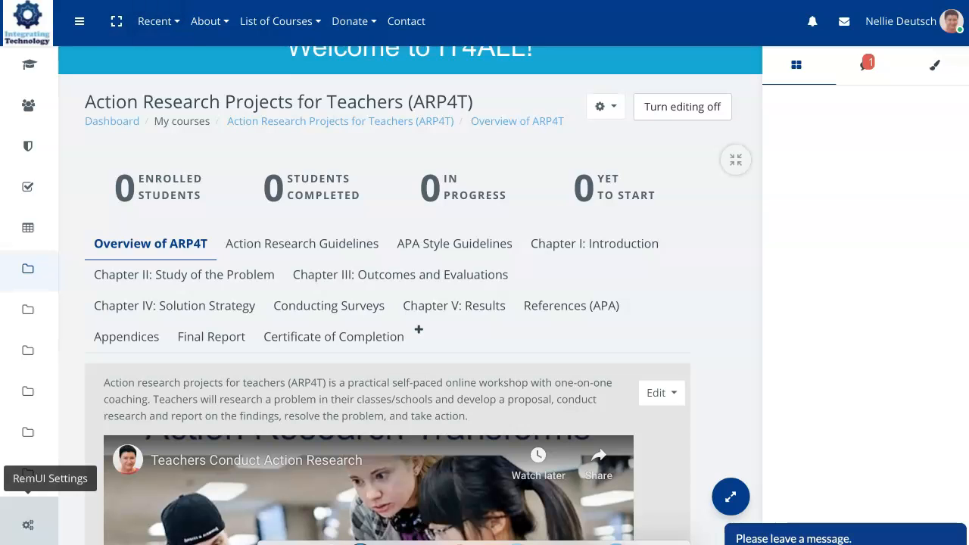
mouse_move(184, 274)
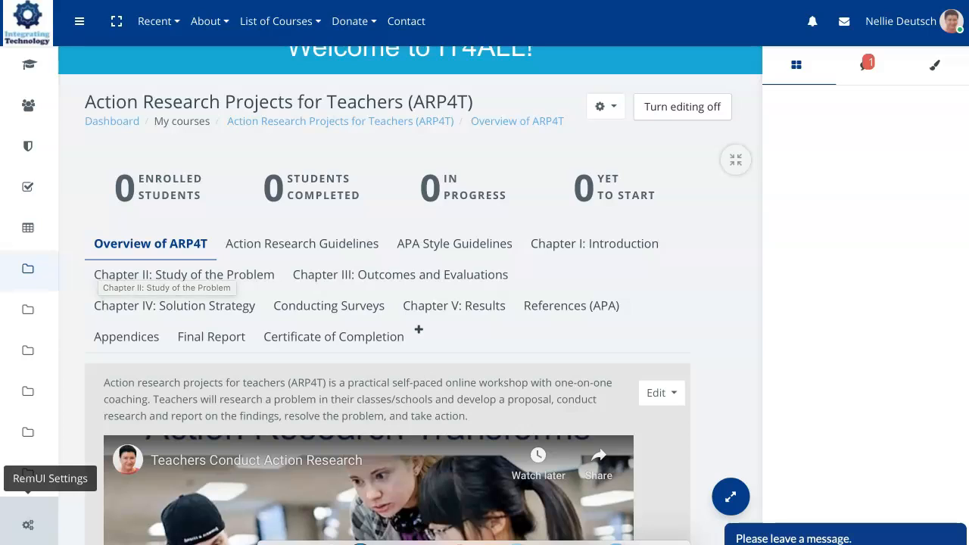
mouse_move(400, 274)
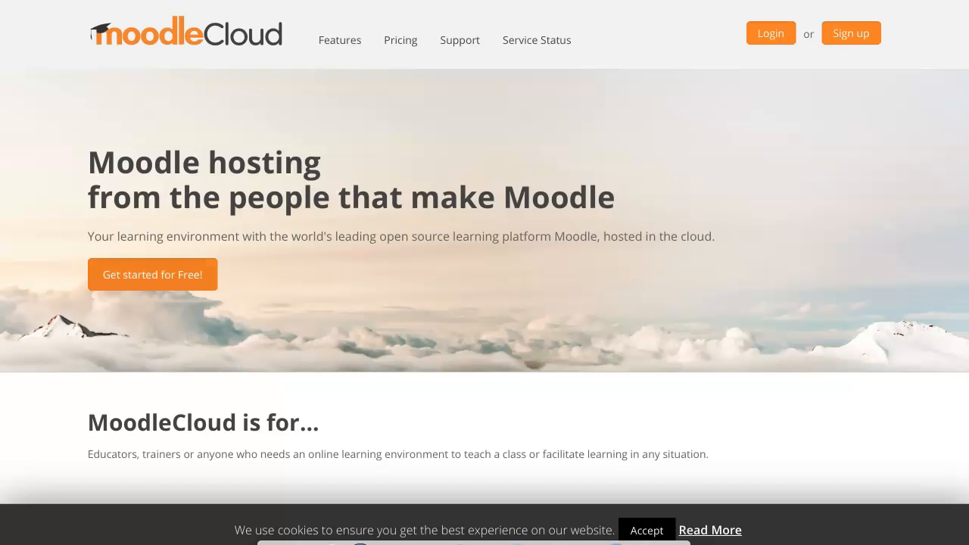
scroll(down, 3)
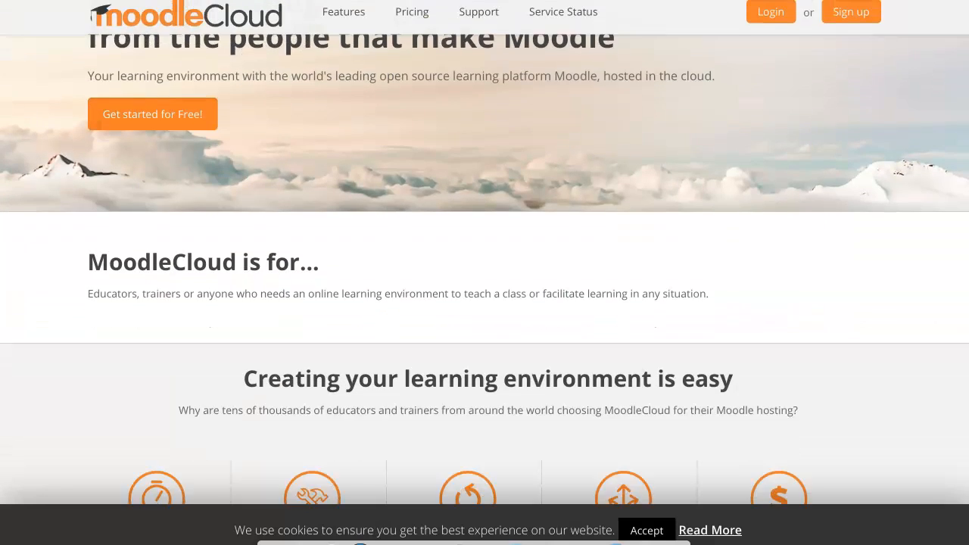
scroll(down, 3)
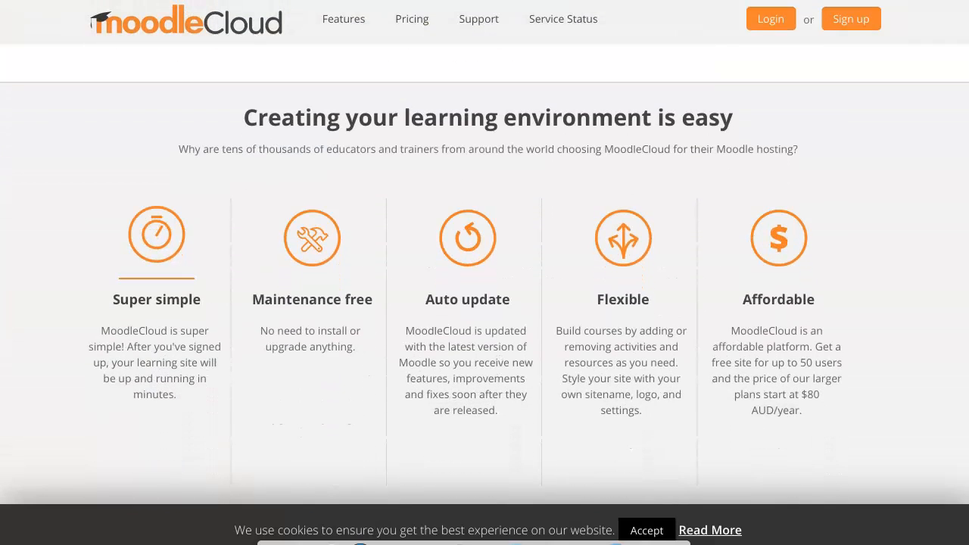
scroll(down, 3)
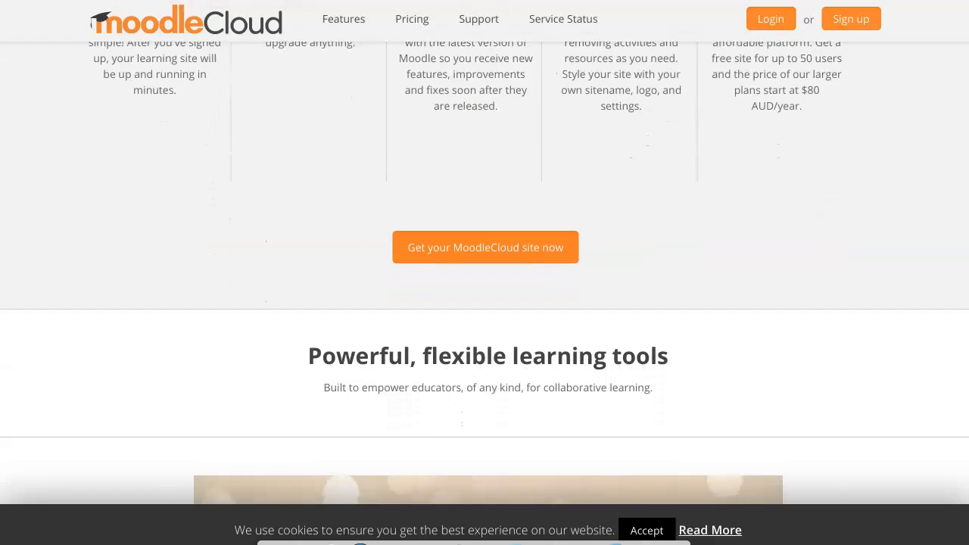
scroll(down, 3)
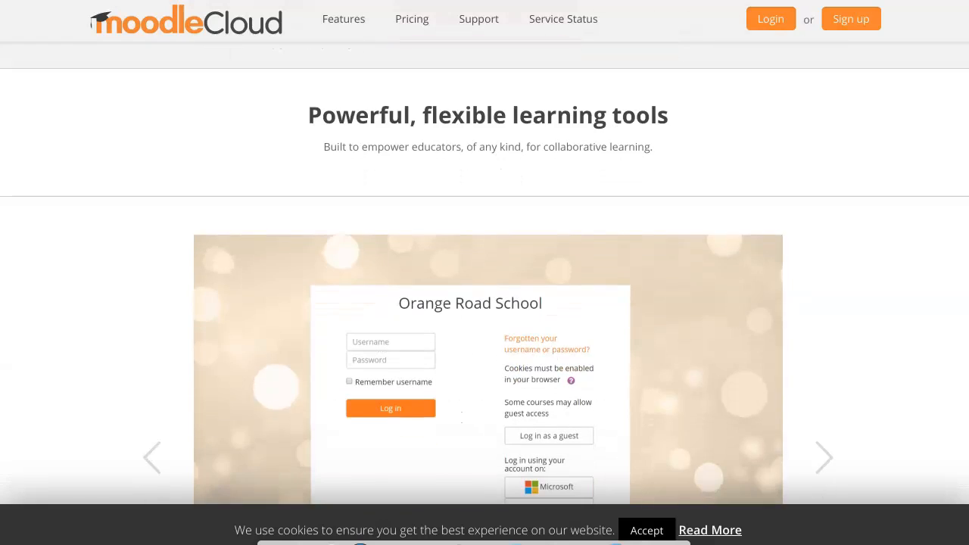
scroll(down, 3)
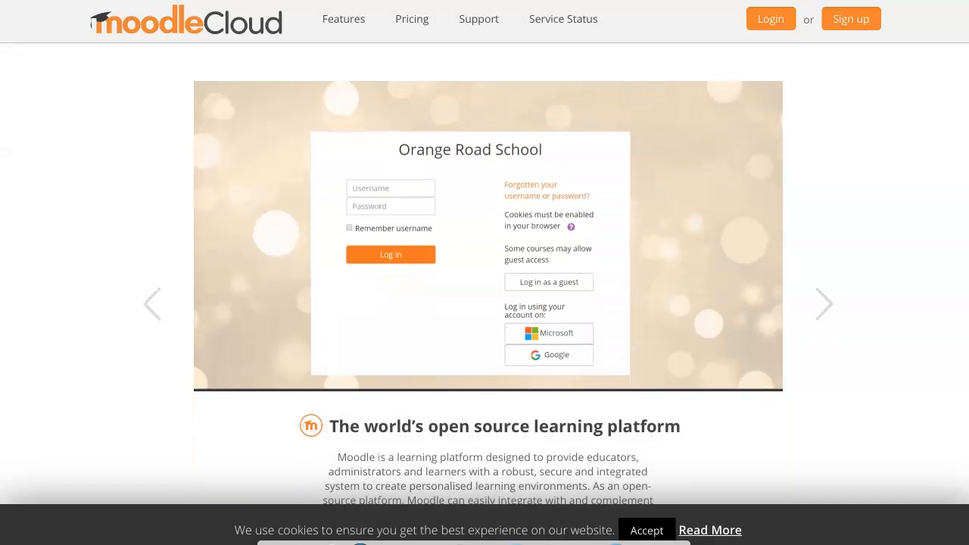
scroll(down, 3)
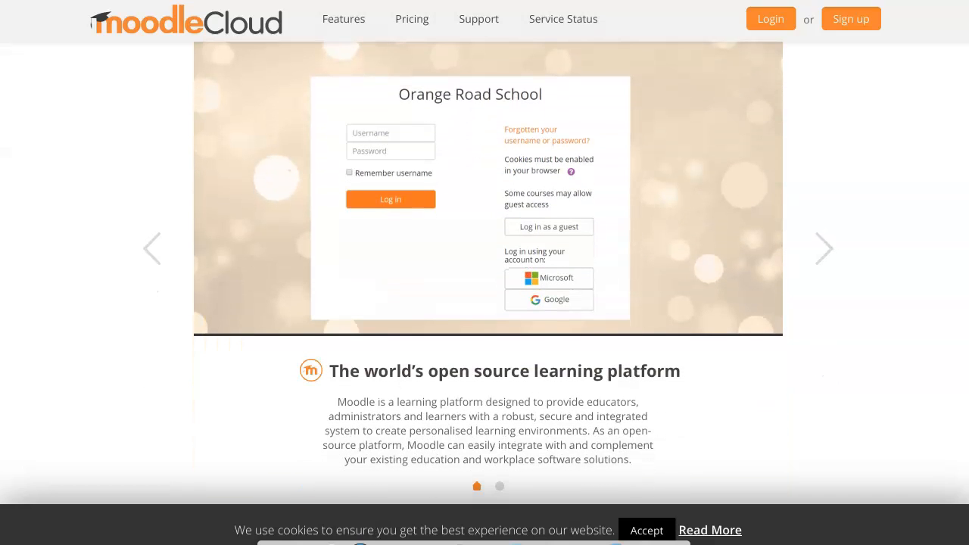
scroll(down, 3)
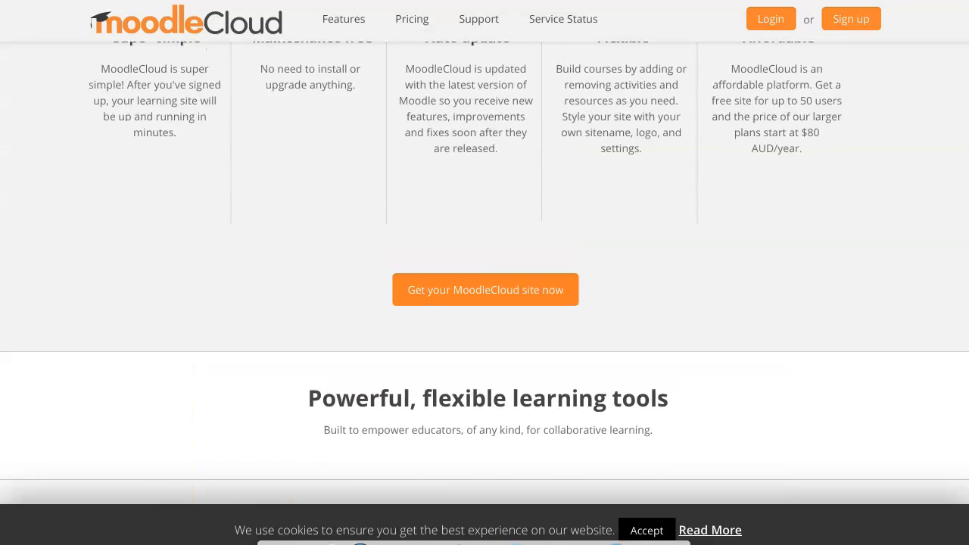
scroll(up, 3)
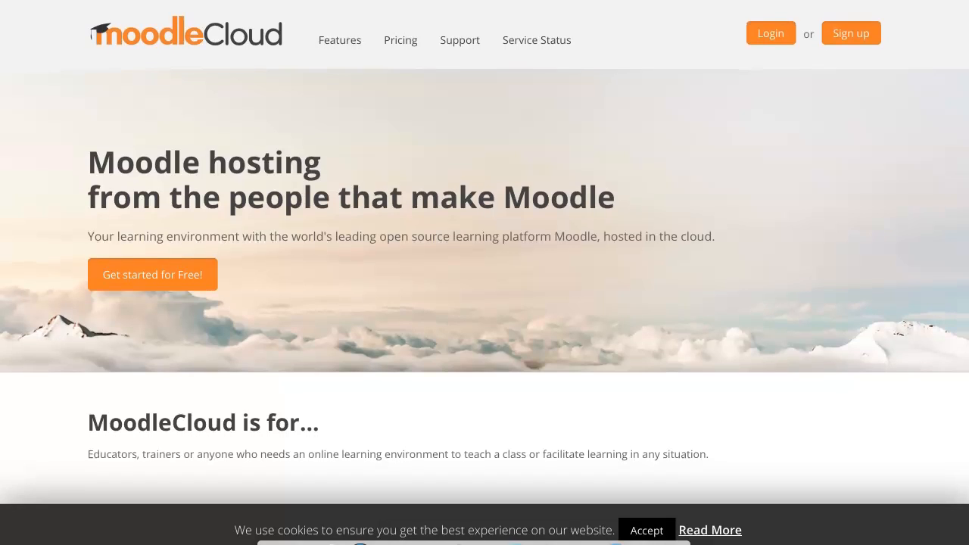